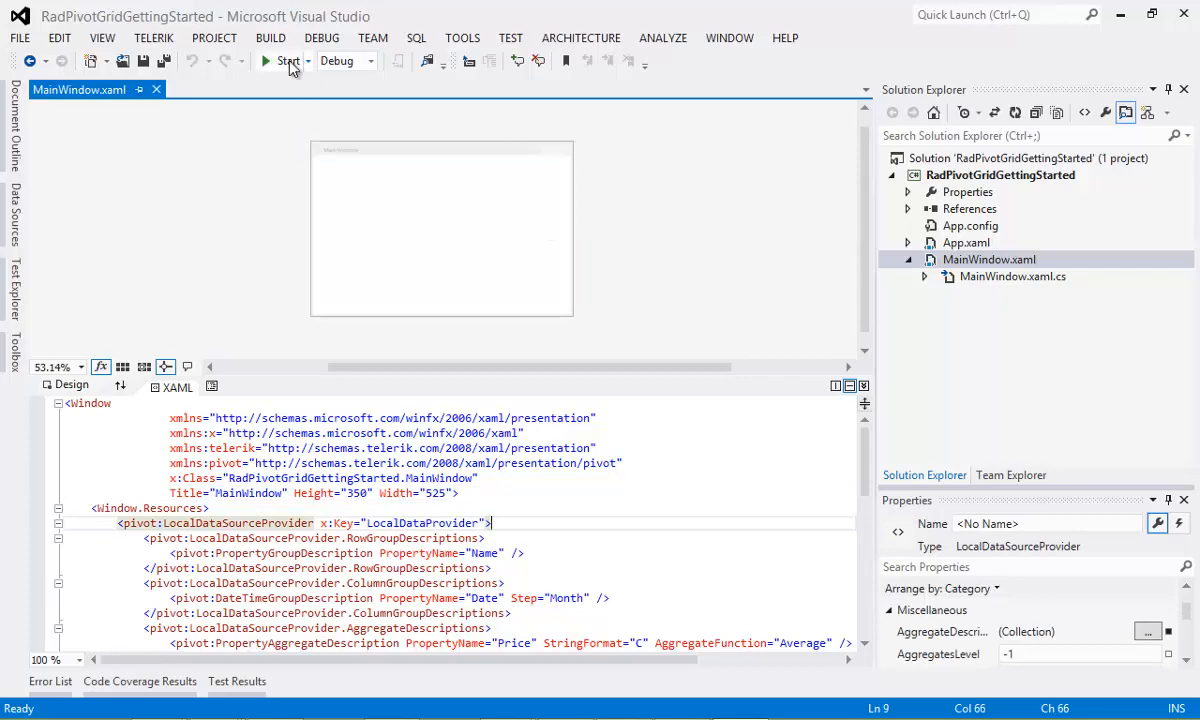
Step: Run the app, enlarge its window to show all months, then close it
left_click(265, 61)
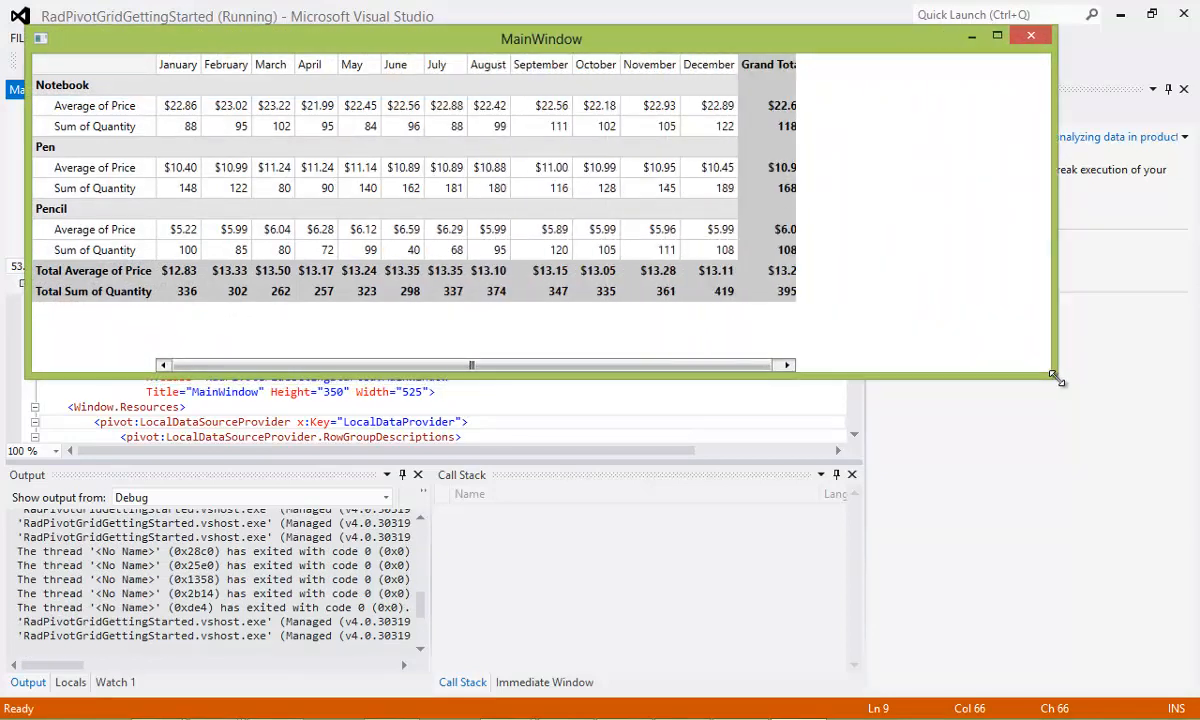
left_click_drag(1055, 378, 1113, 400)
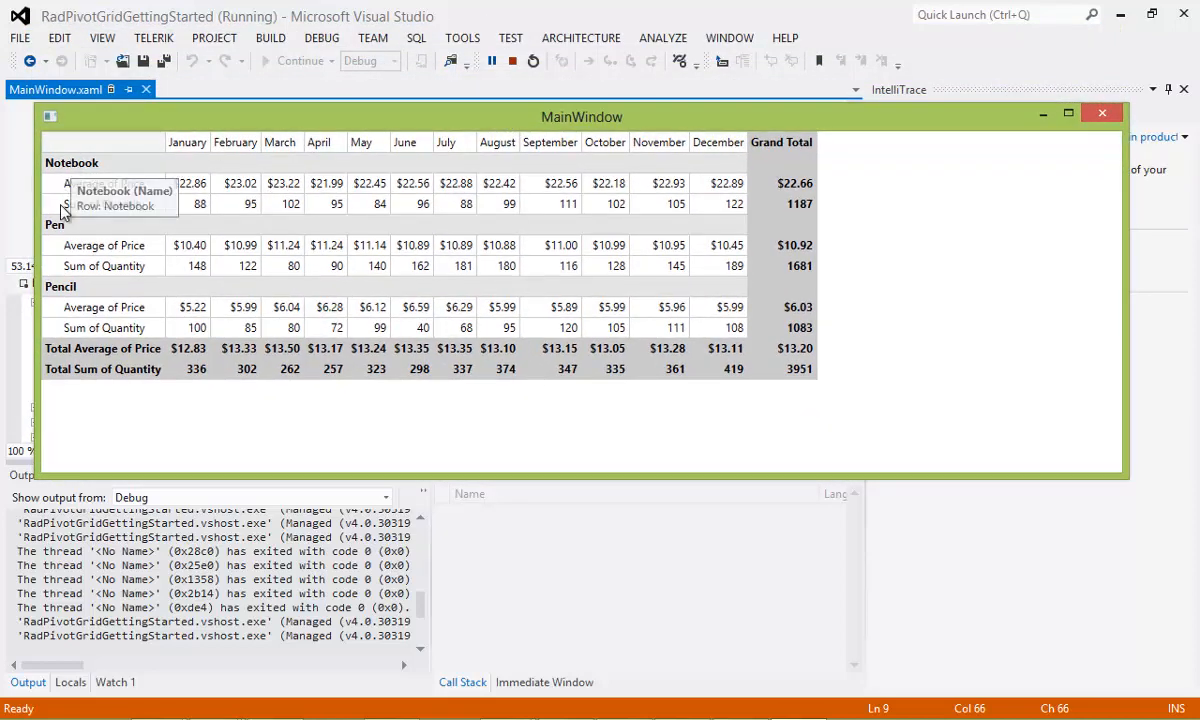
mouse_move(75, 293)
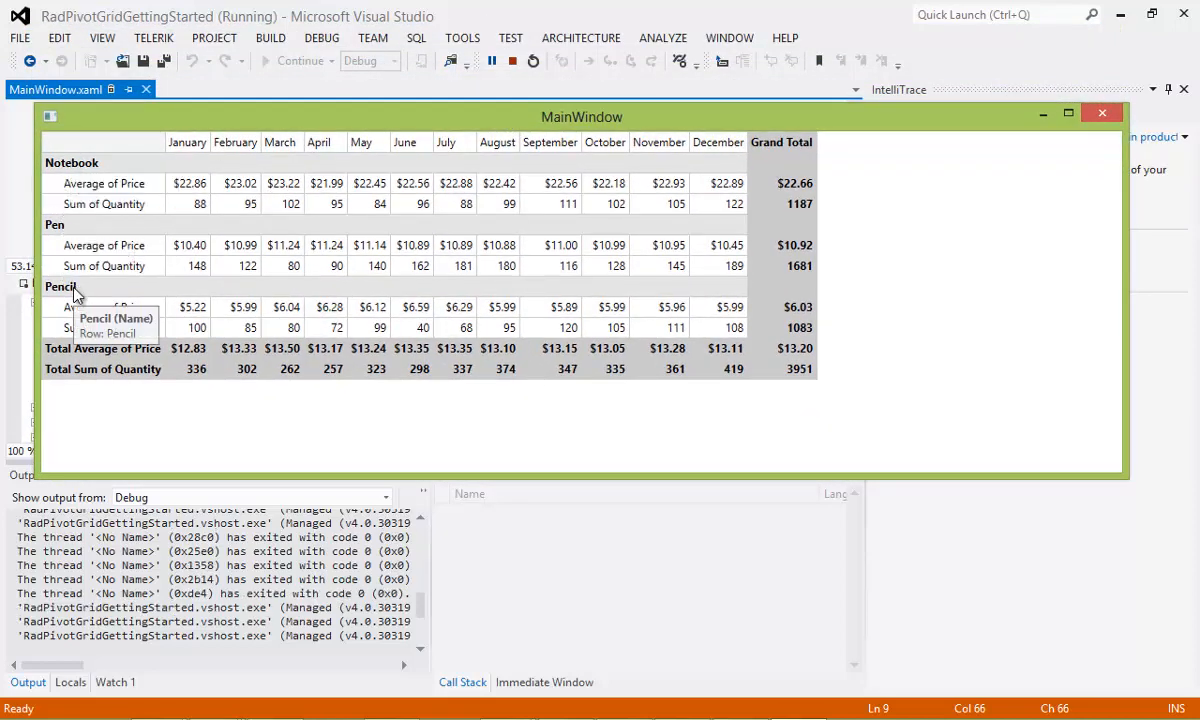
mouse_move(150, 190)
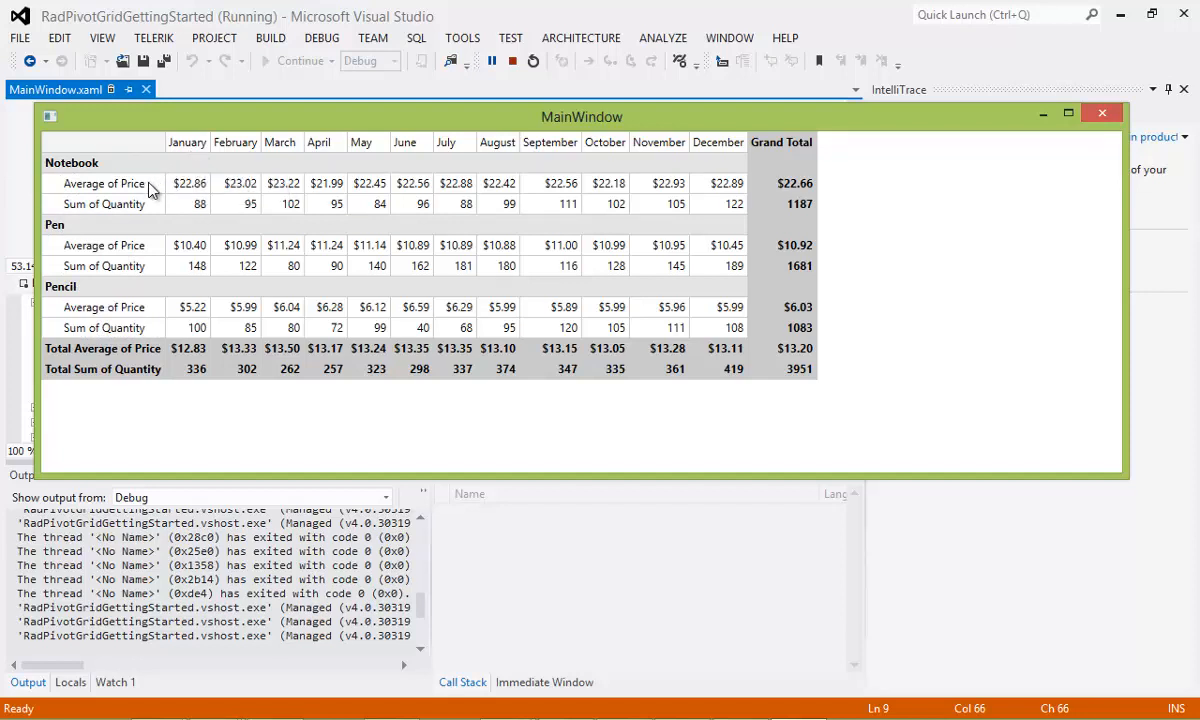
mouse_move(130, 204)
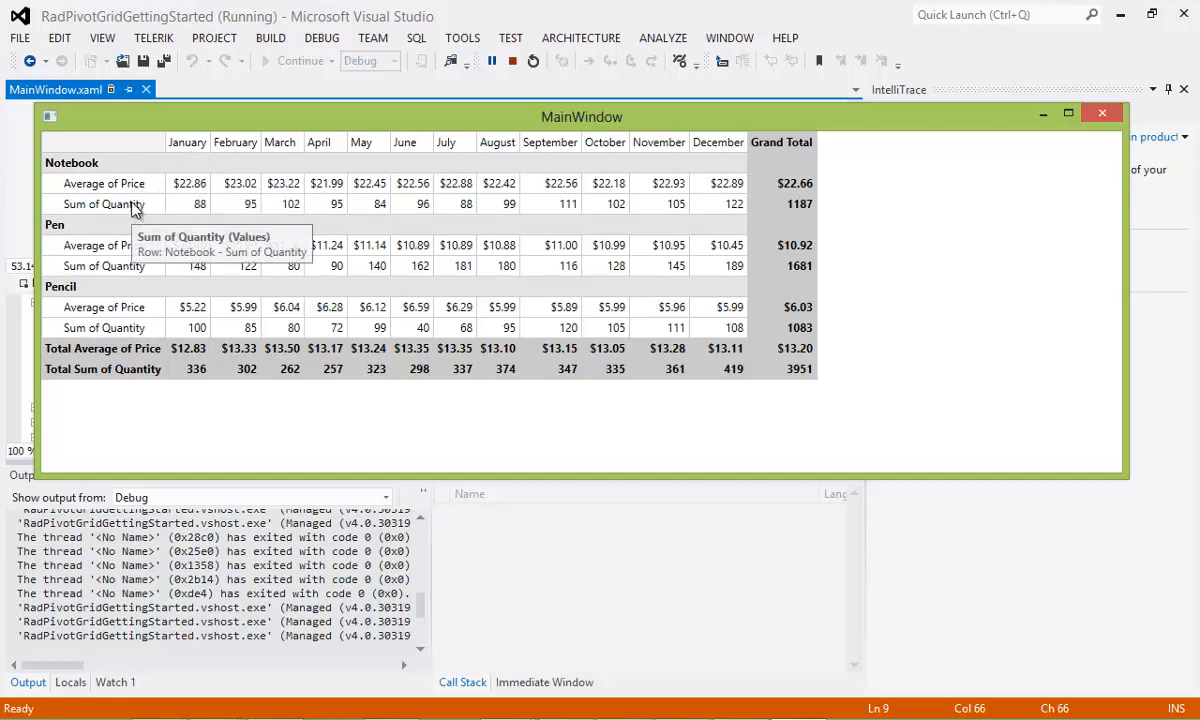
mouse_move(218, 155)
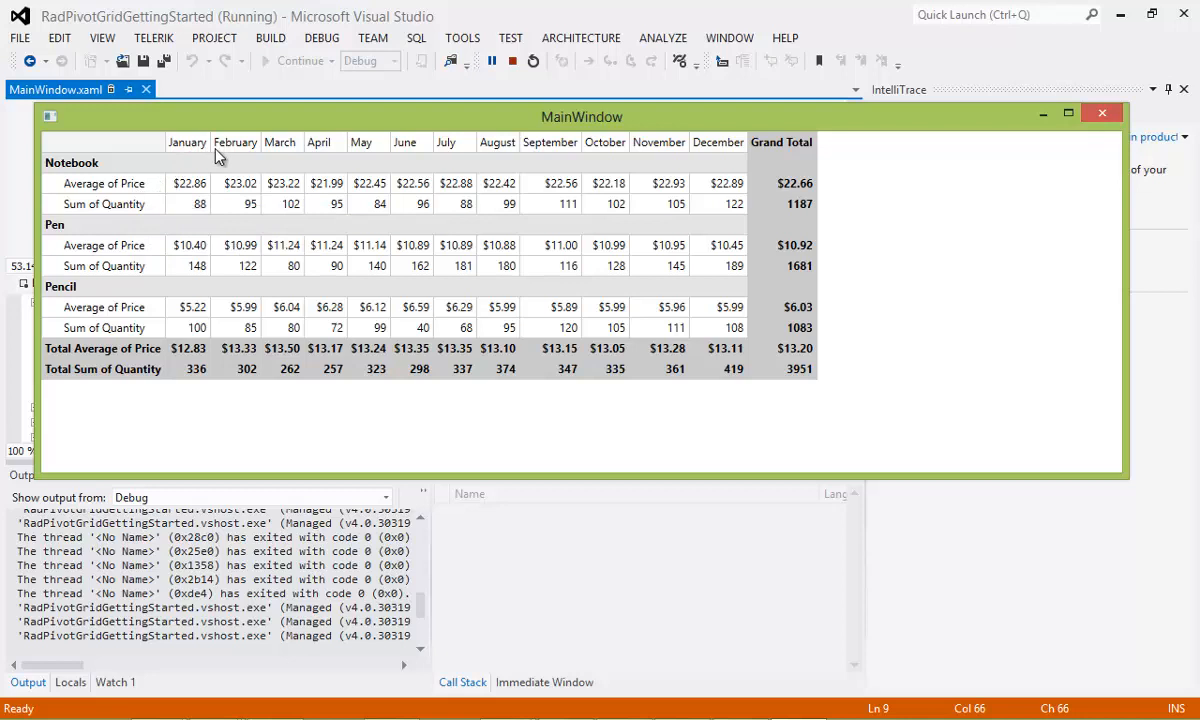
mouse_move(791, 152)
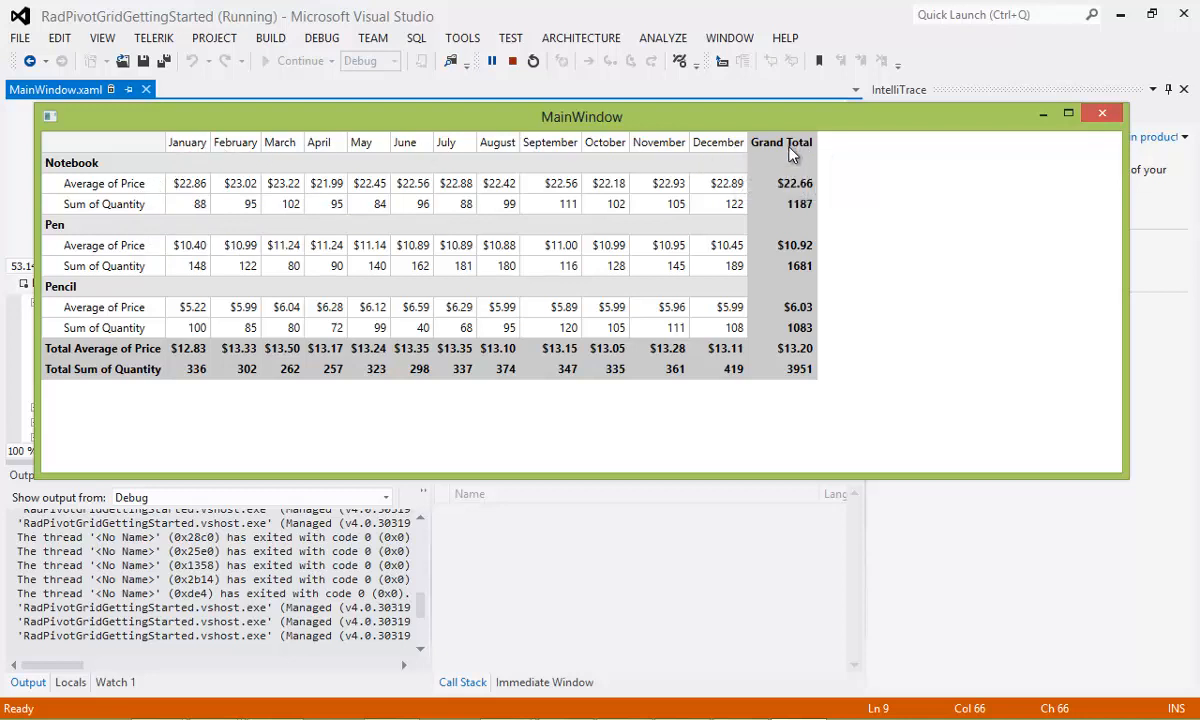
mouse_move(625, 365)
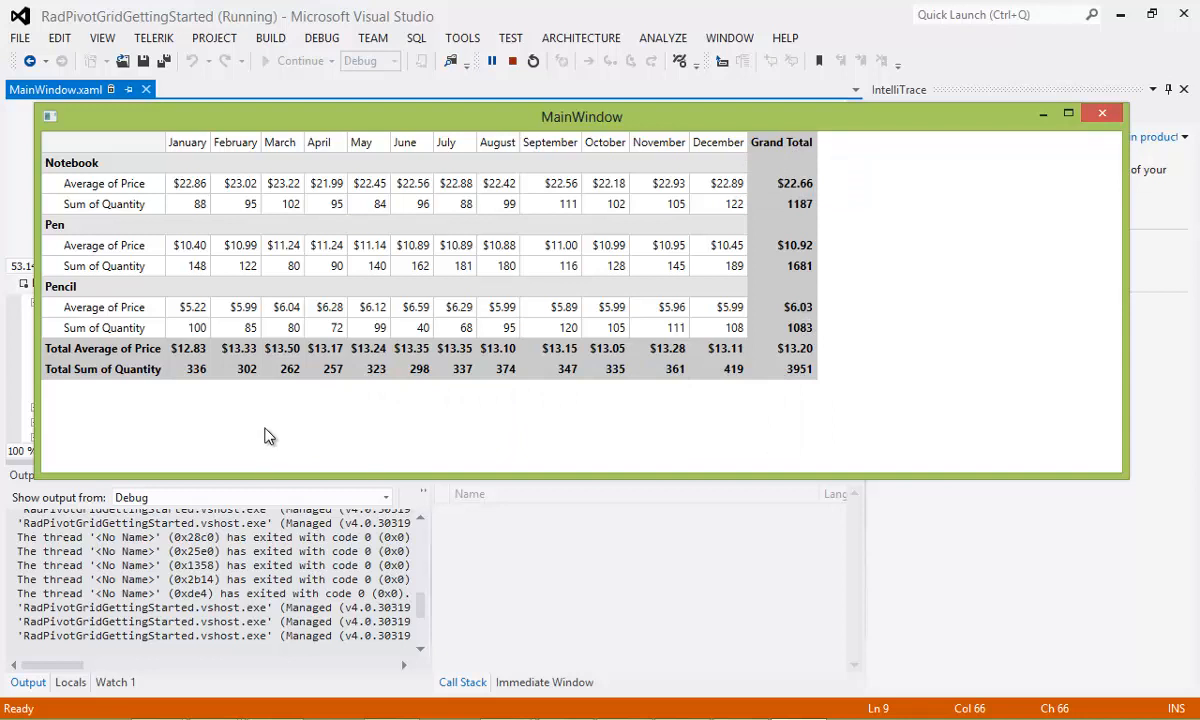
mouse_move(270, 430)
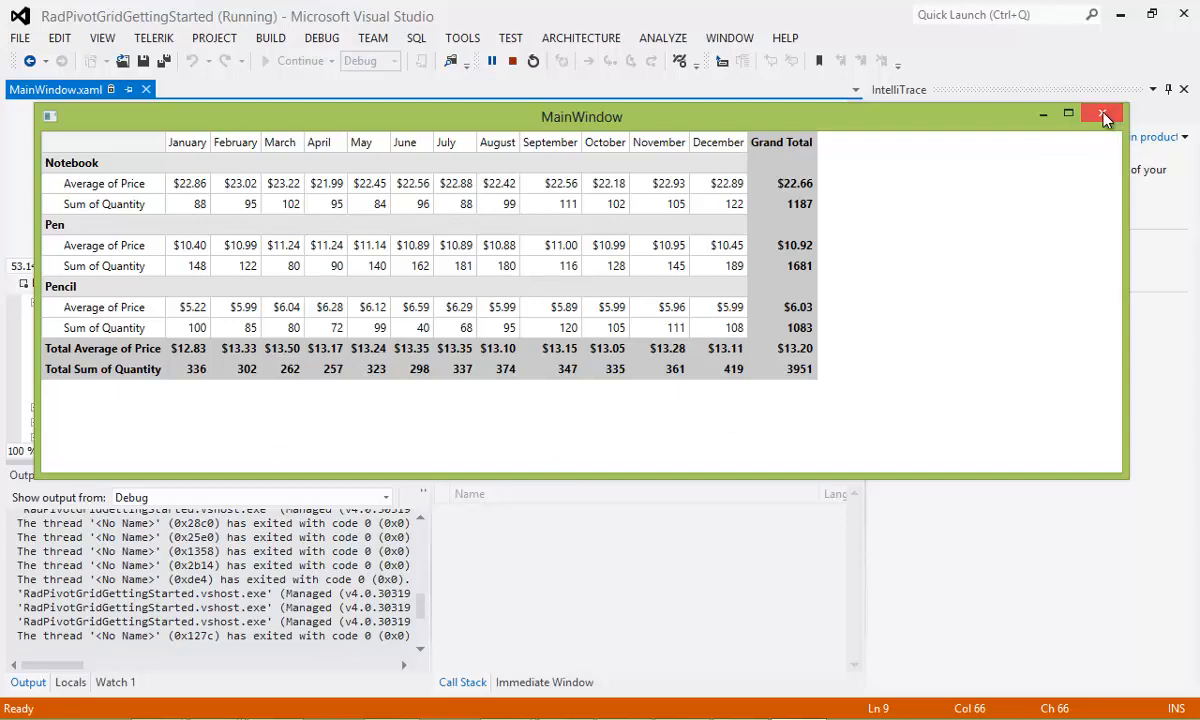
left_click(1103, 116)
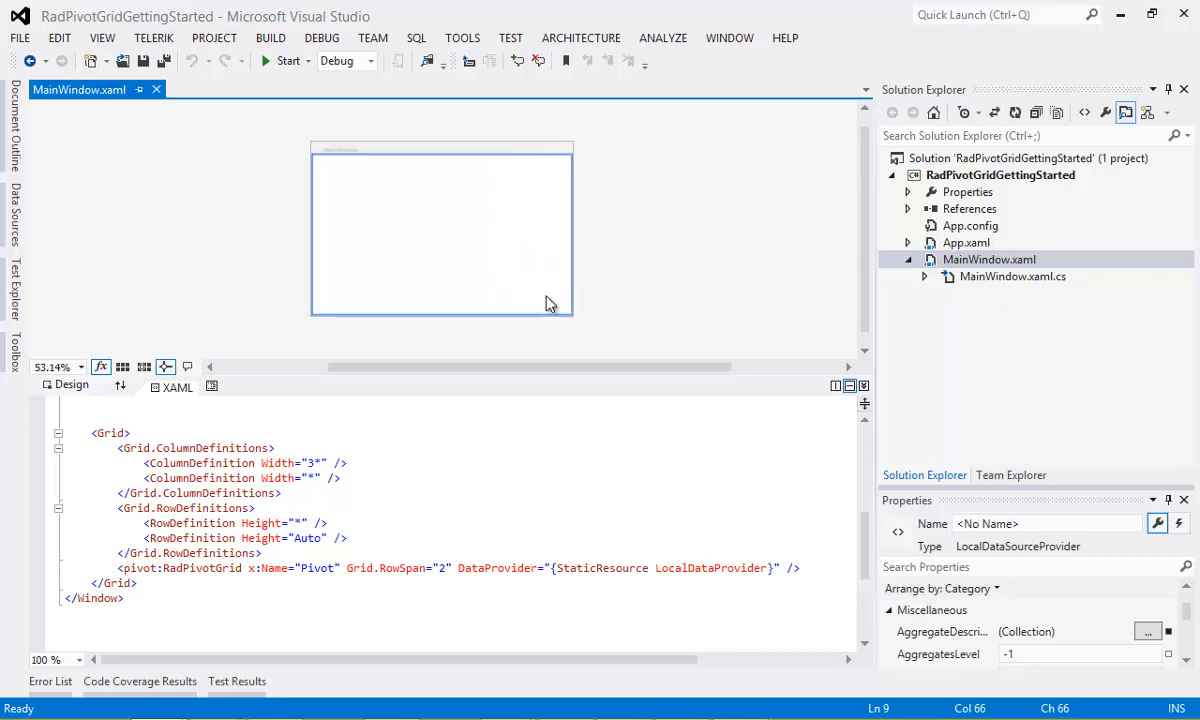
mouse_move(549, 267)
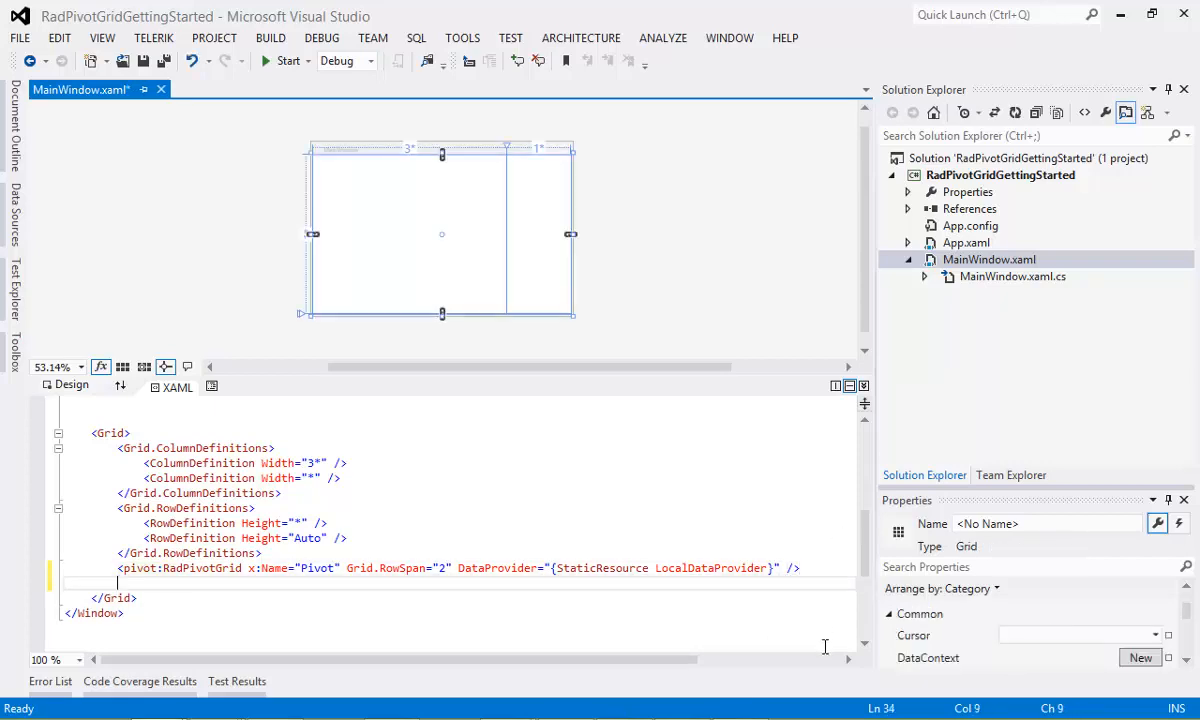
Step: Add a pivot:RadPivotFieldList element named FieldList via IntelliSense
type("<pivot:")
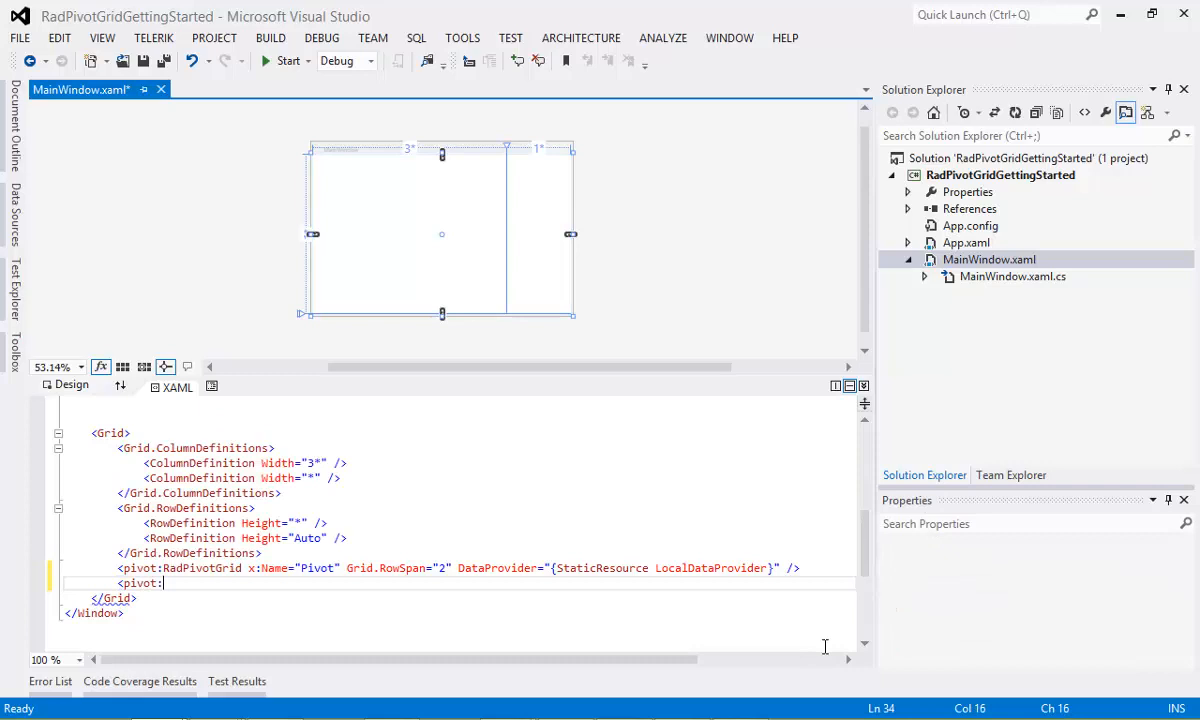
type("RadPivotFieldList")
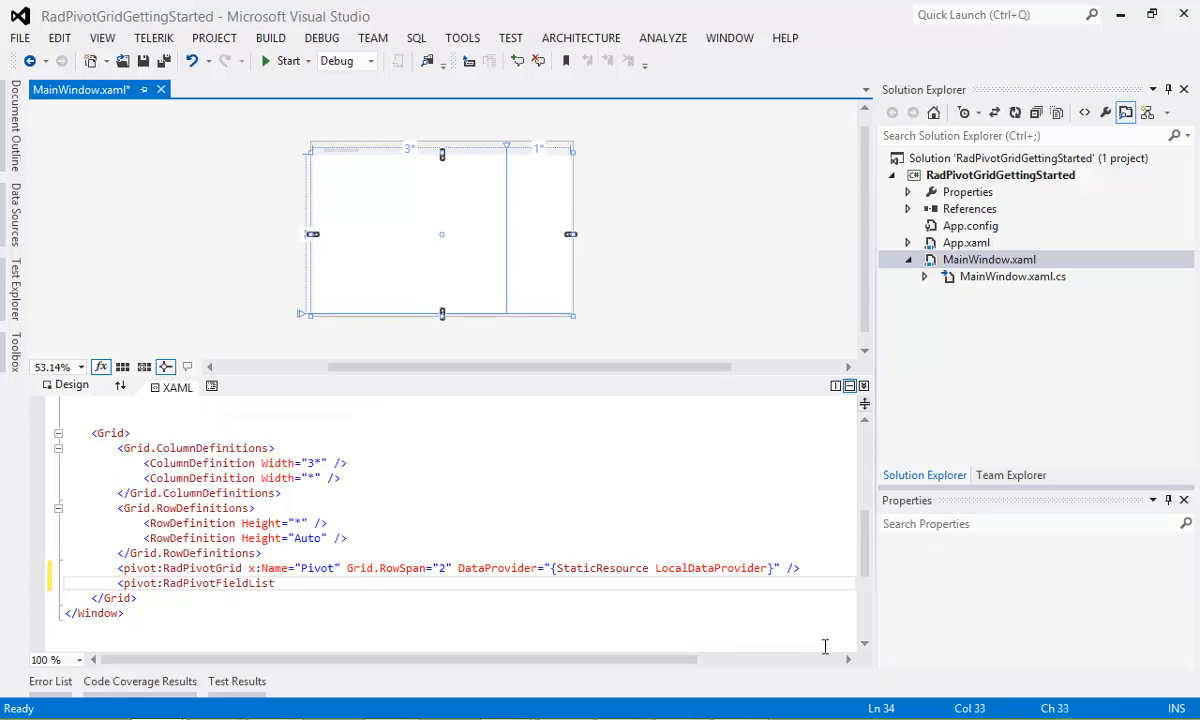
type("x:Name=\"")
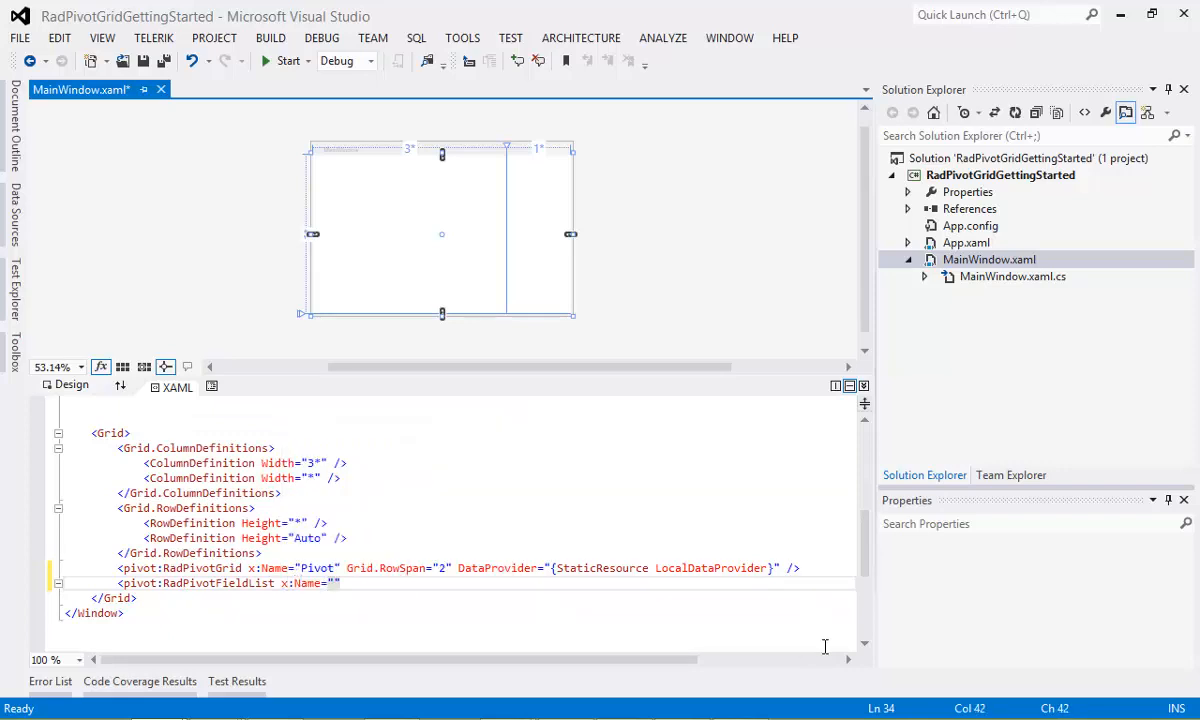
type("Fie")
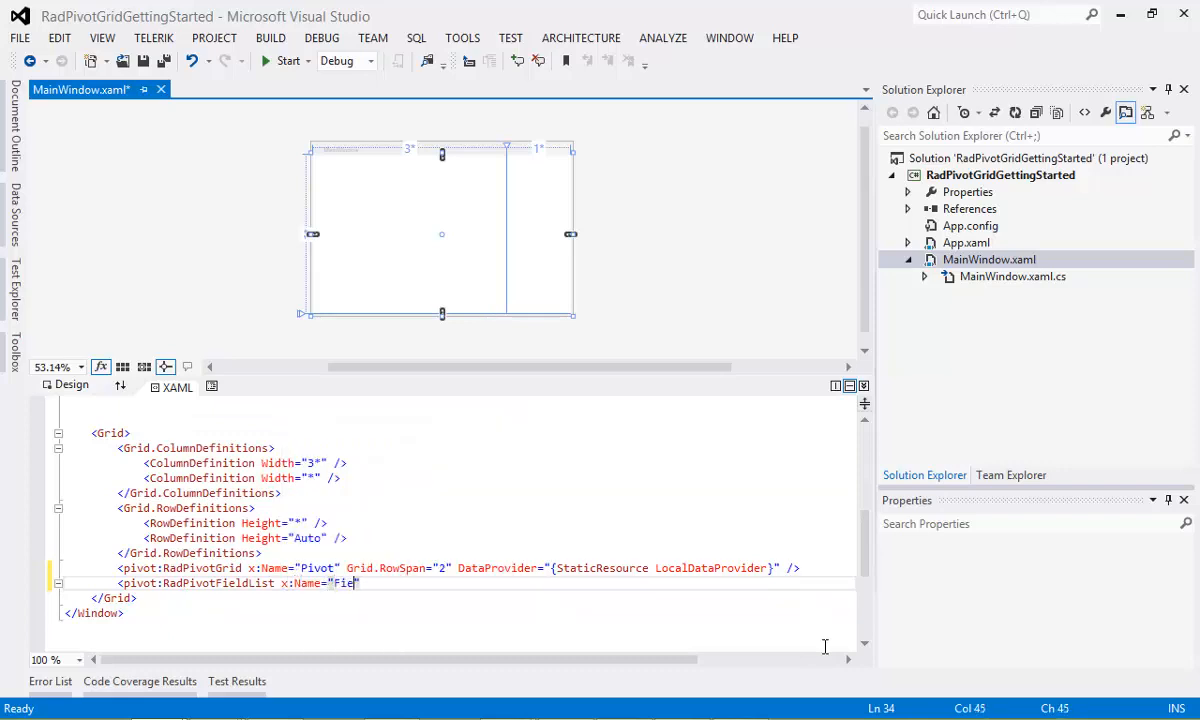
type("ldList")
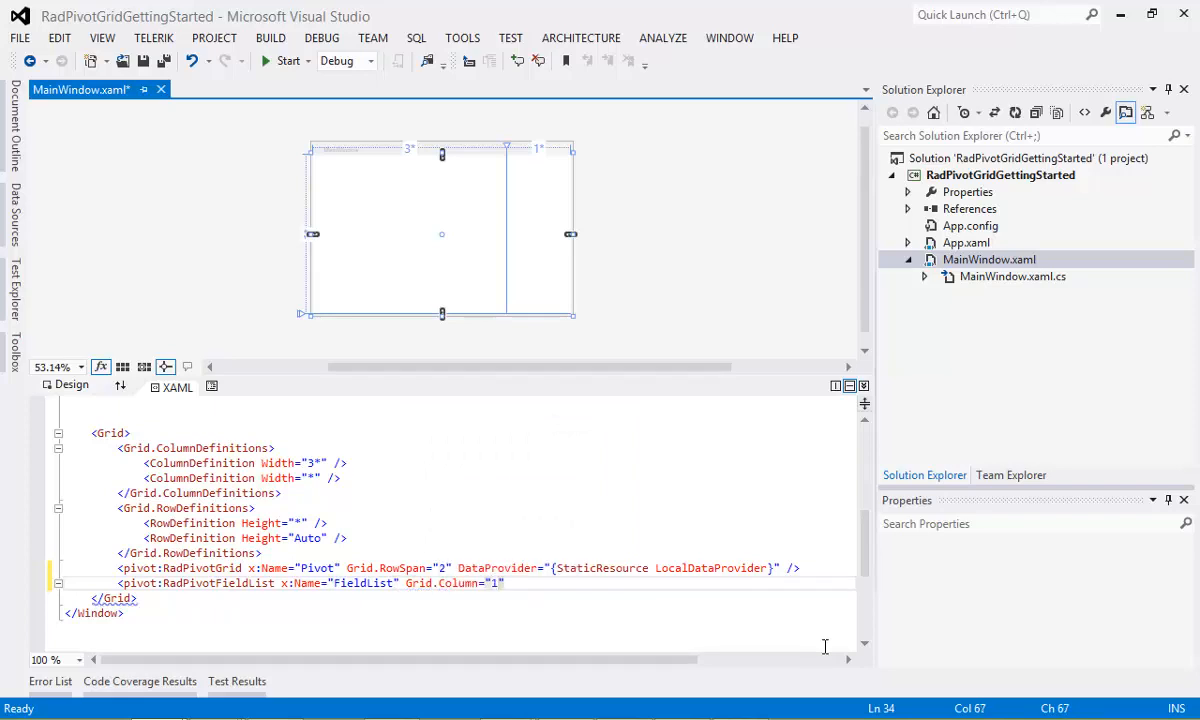
Step: Give FieldList Margin="4 0 0 0" and a StaticResource DataProvider binding
type("M")
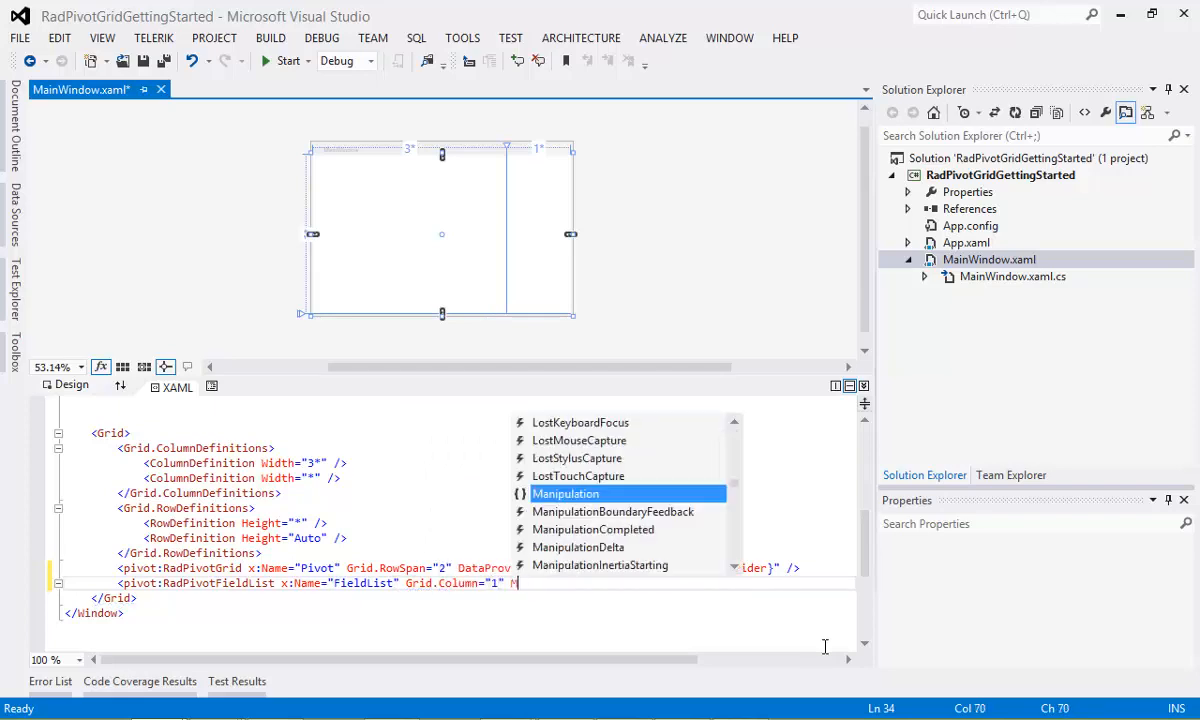
type("argin=\"4 0 0 0")
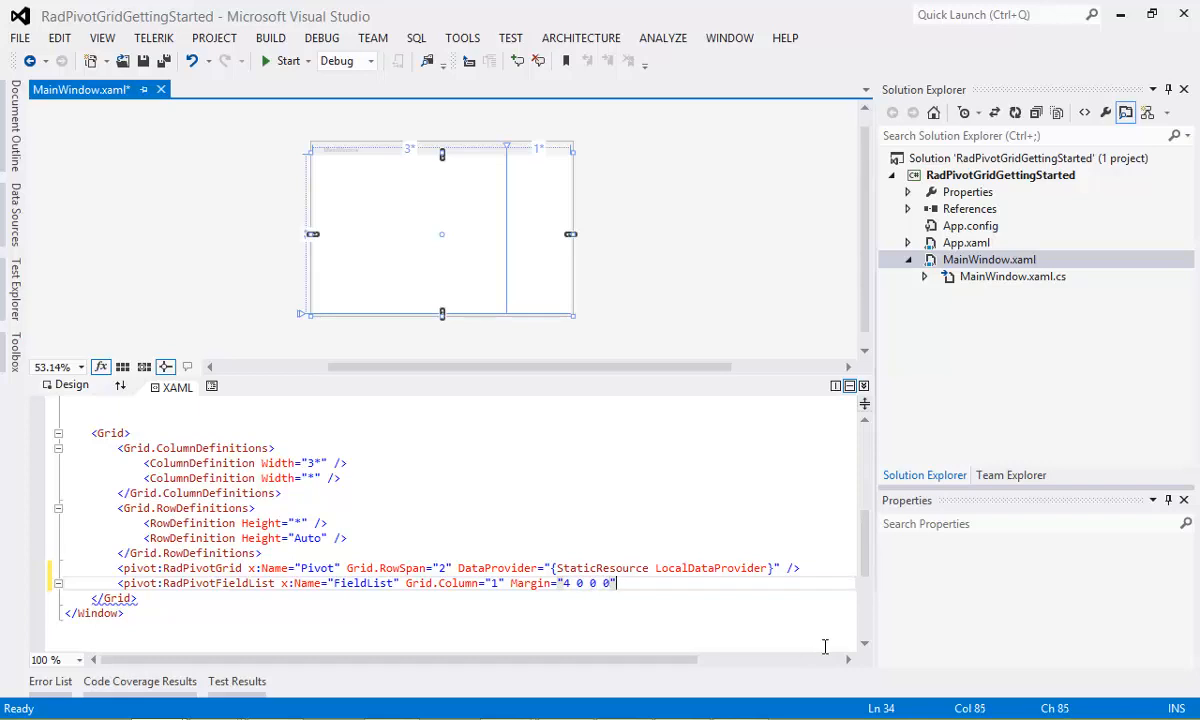
type("DataProvider=\"")
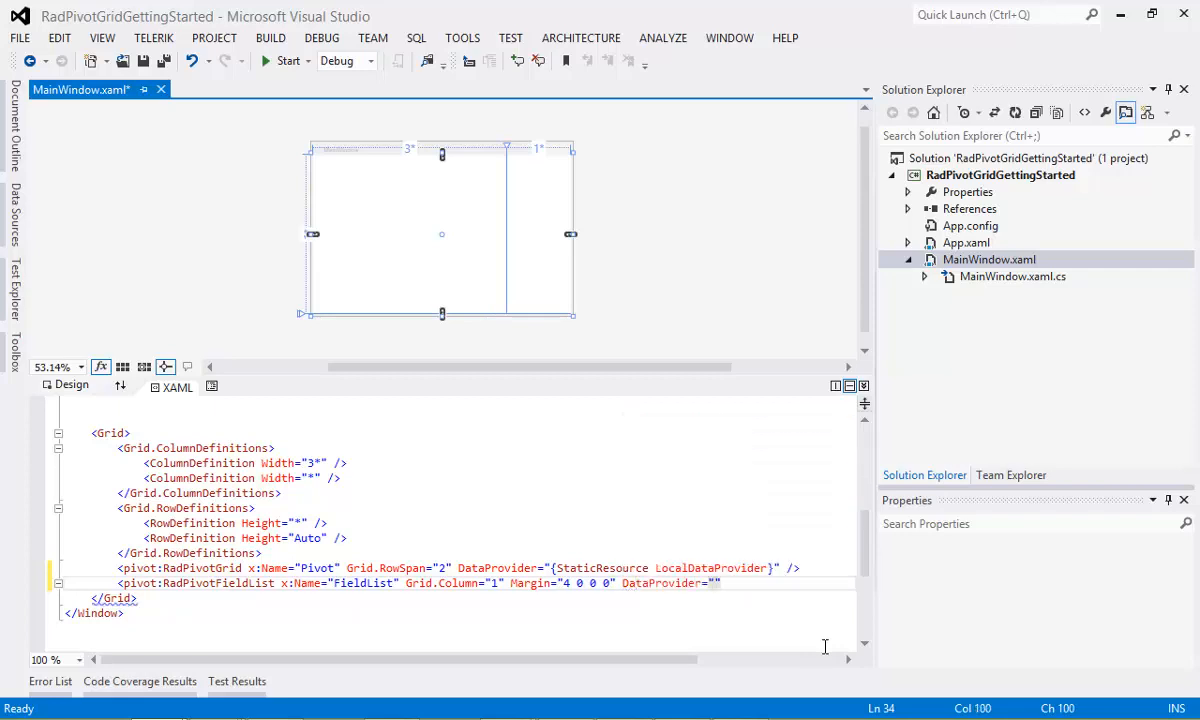
left_click(713, 583)
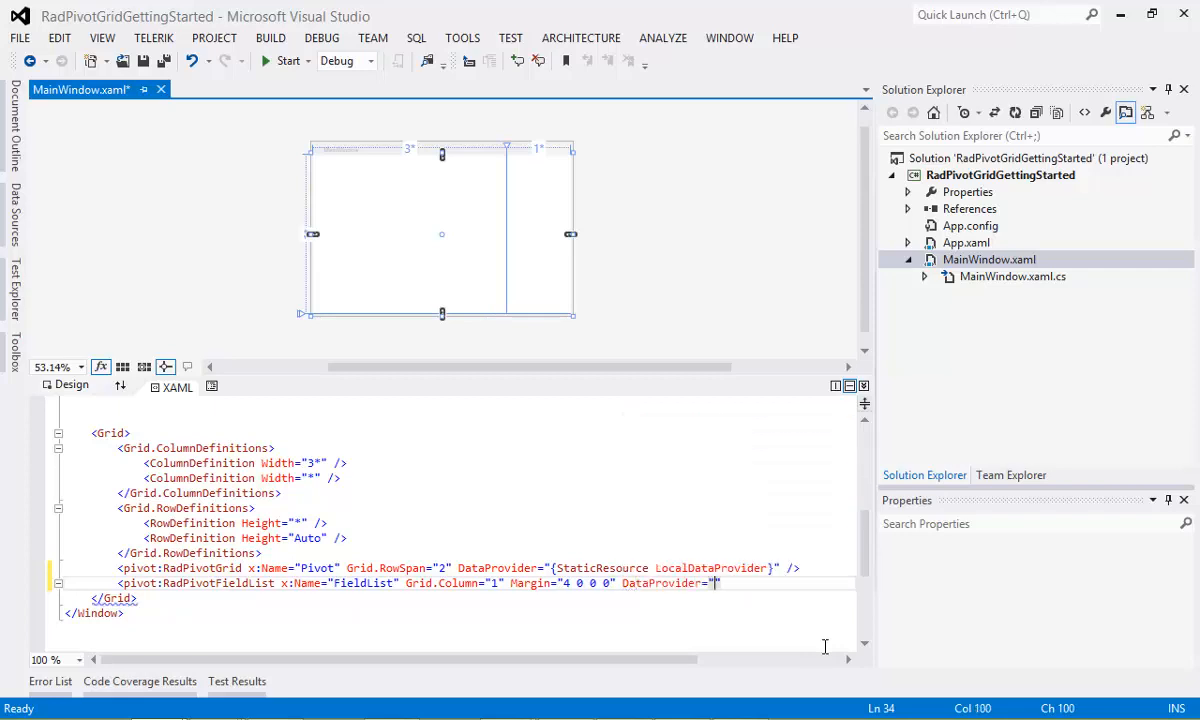
type("{}")
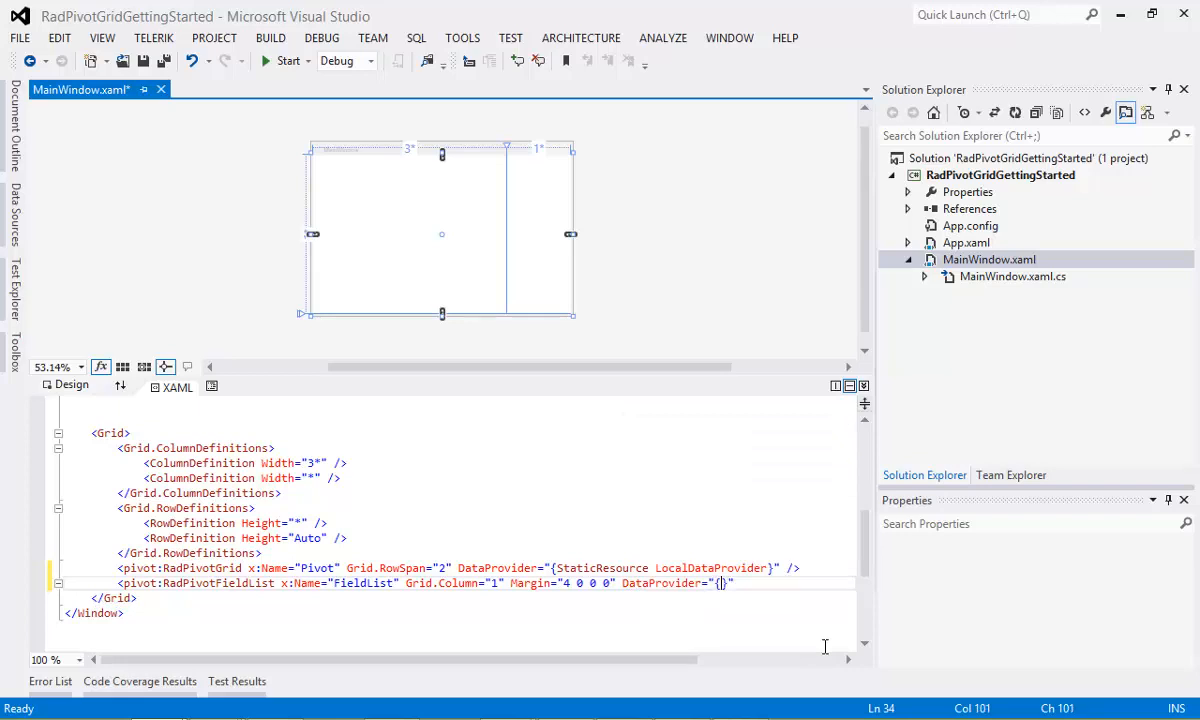
type("StaticResource LocalD")
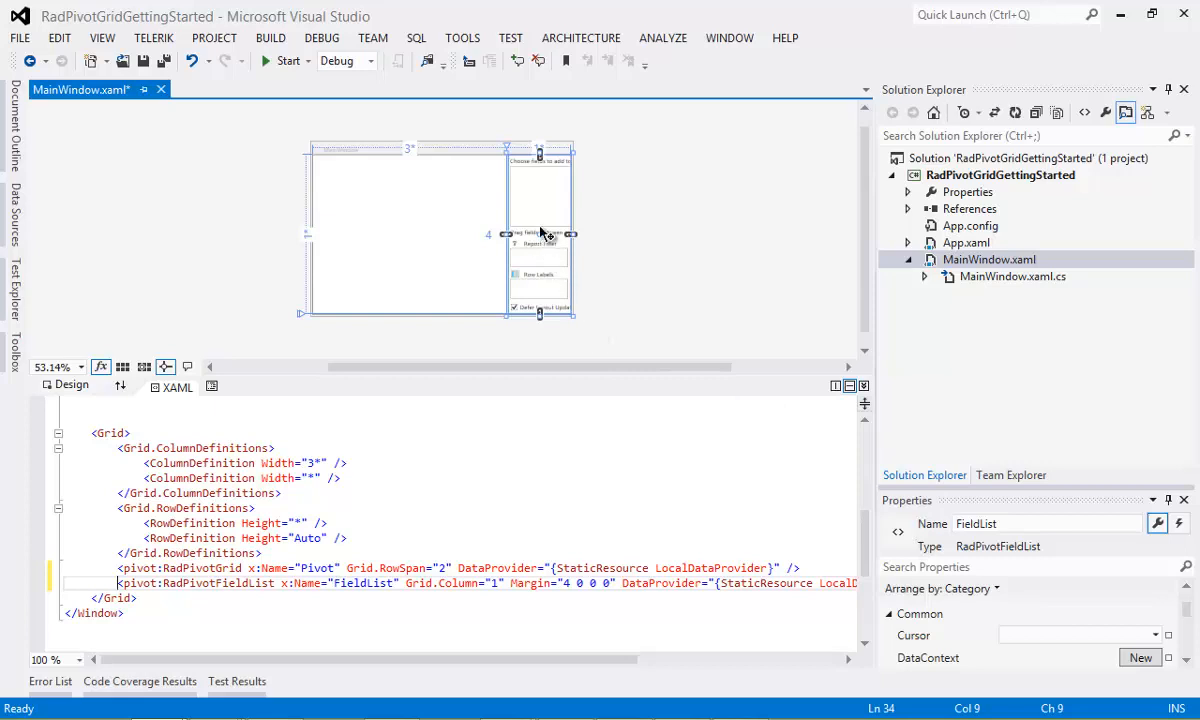
mouse_move(548, 208)
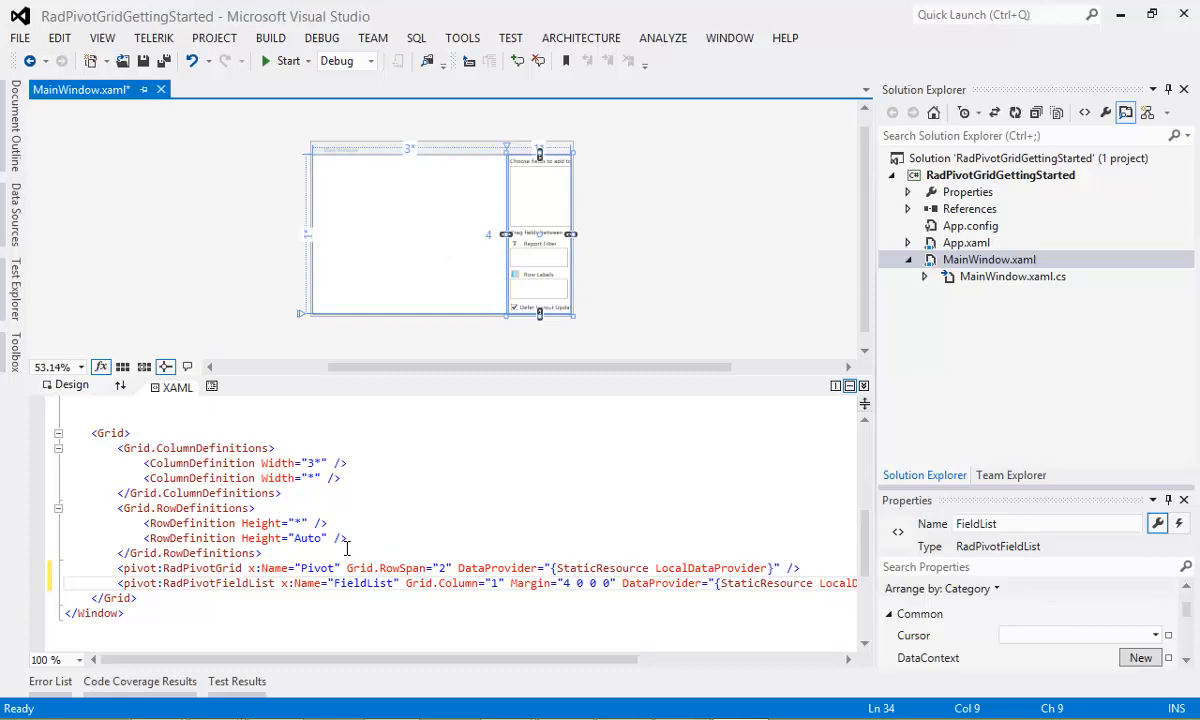
mouse_move(288, 61)
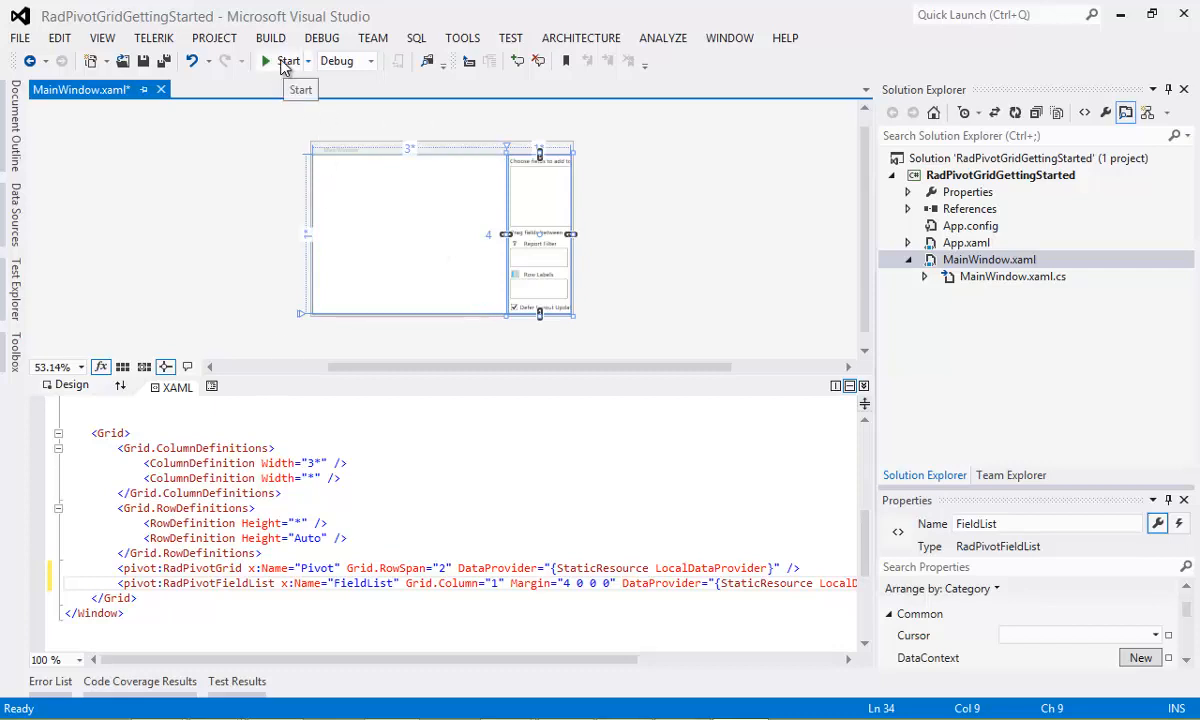
Step: Build and run the RadPivotGridGettingStarted project in Debug mode
left_click(289, 61)
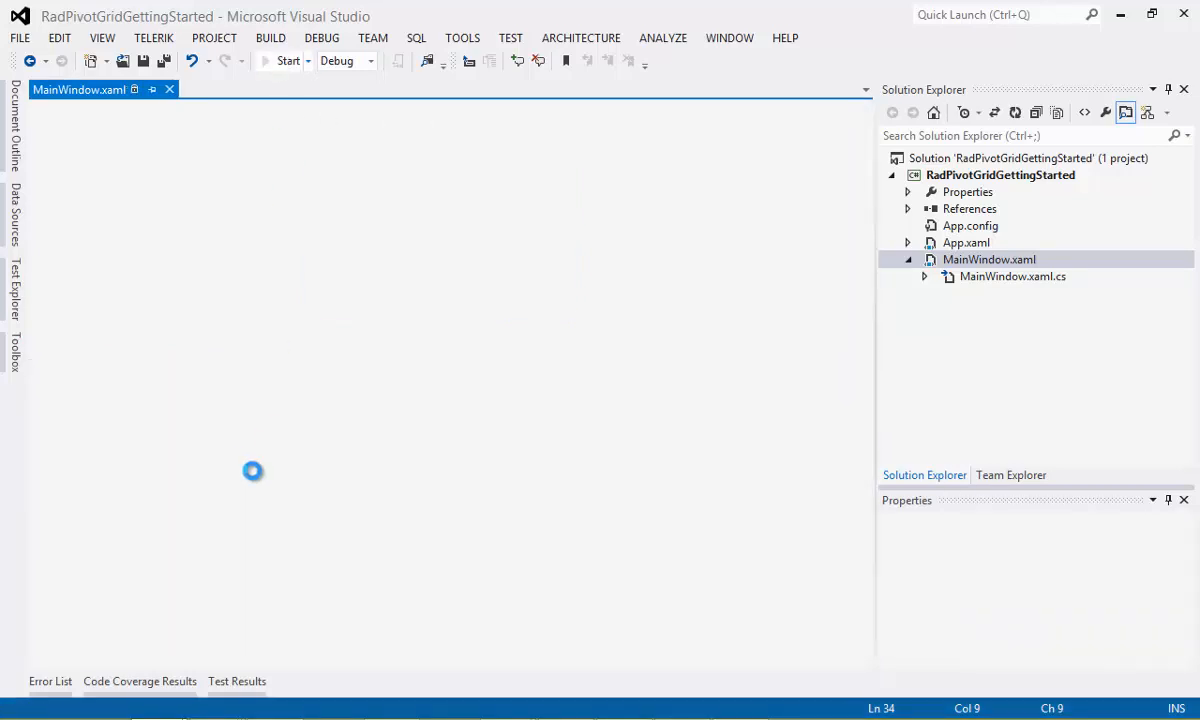
Step: Move the running MainWindow up-left and enlarge it to reveal all field areas
left_click(287, 61)
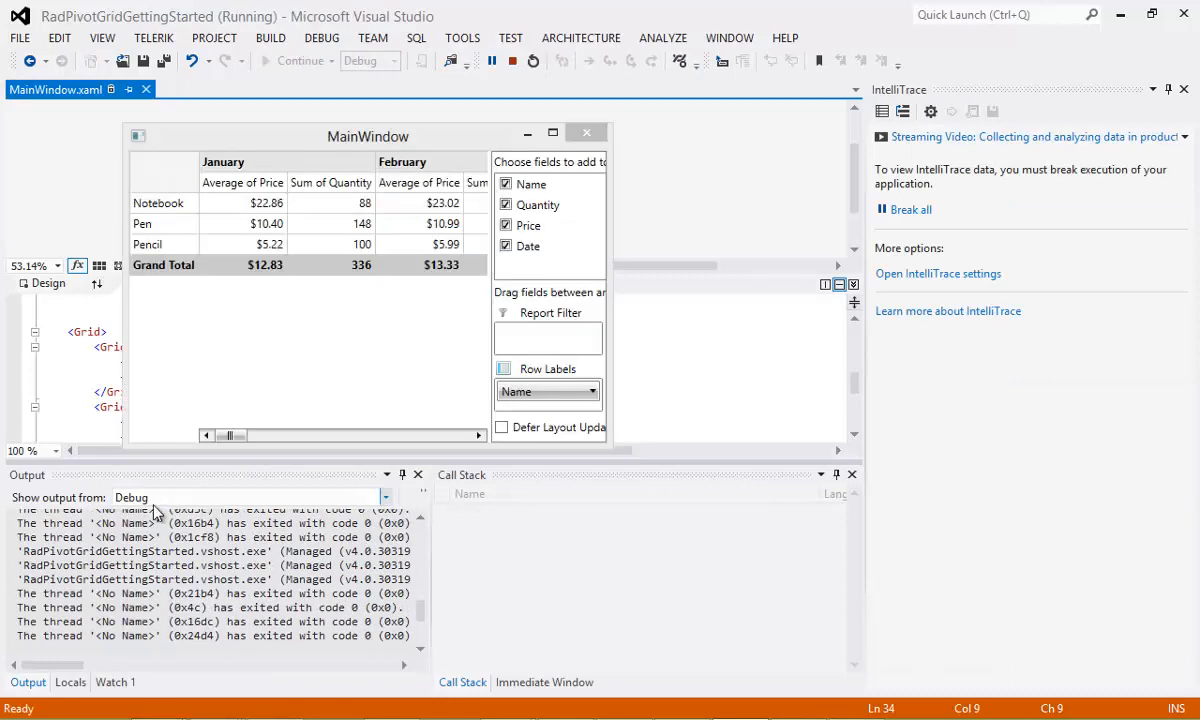
left_click_drag(368, 136, 322, 118)
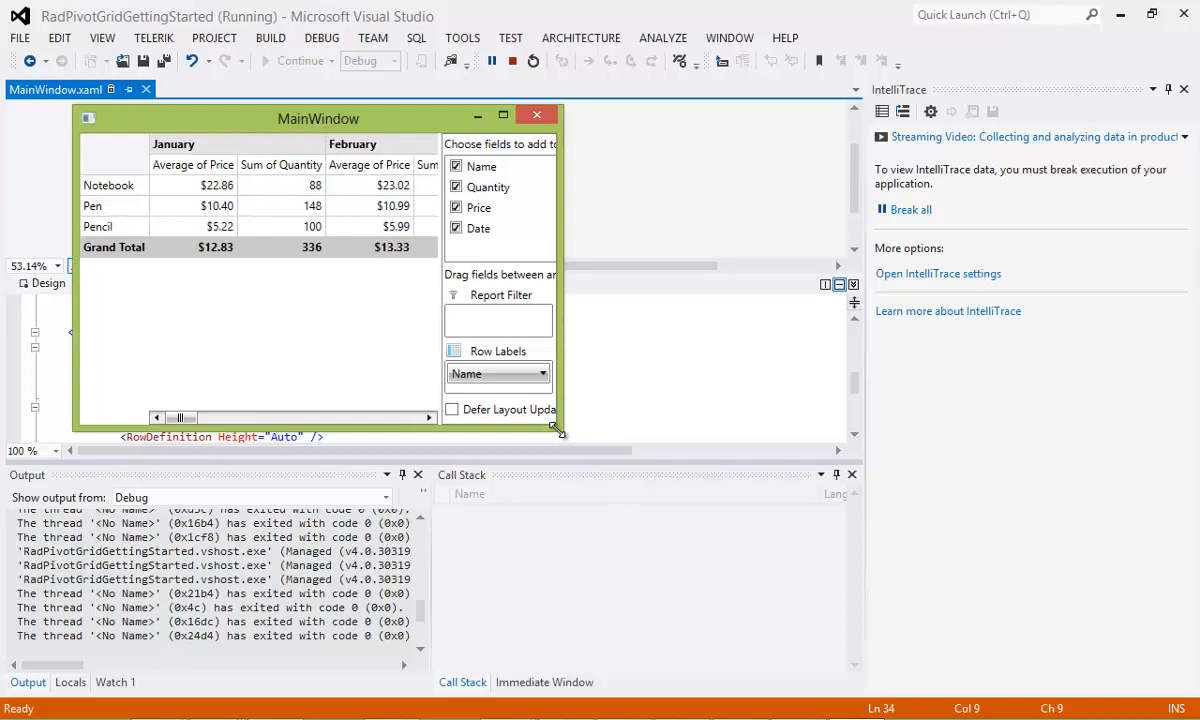
left_click_drag(560, 430, 848, 512)
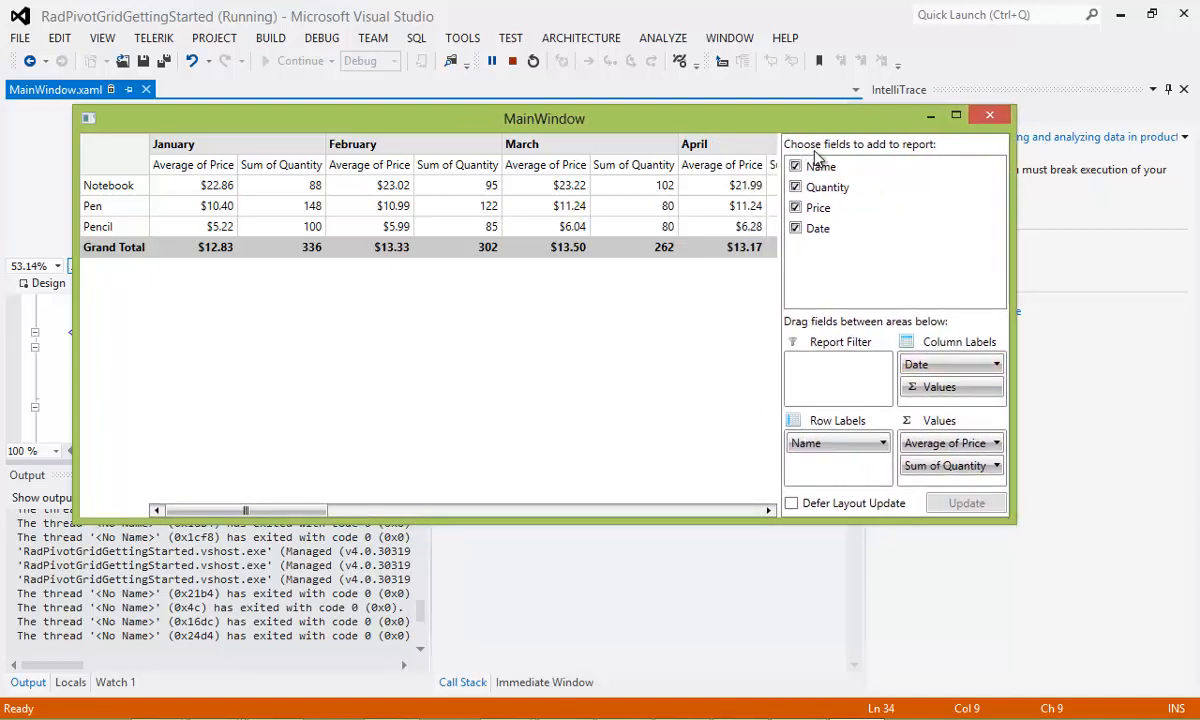
mouse_move(855, 180)
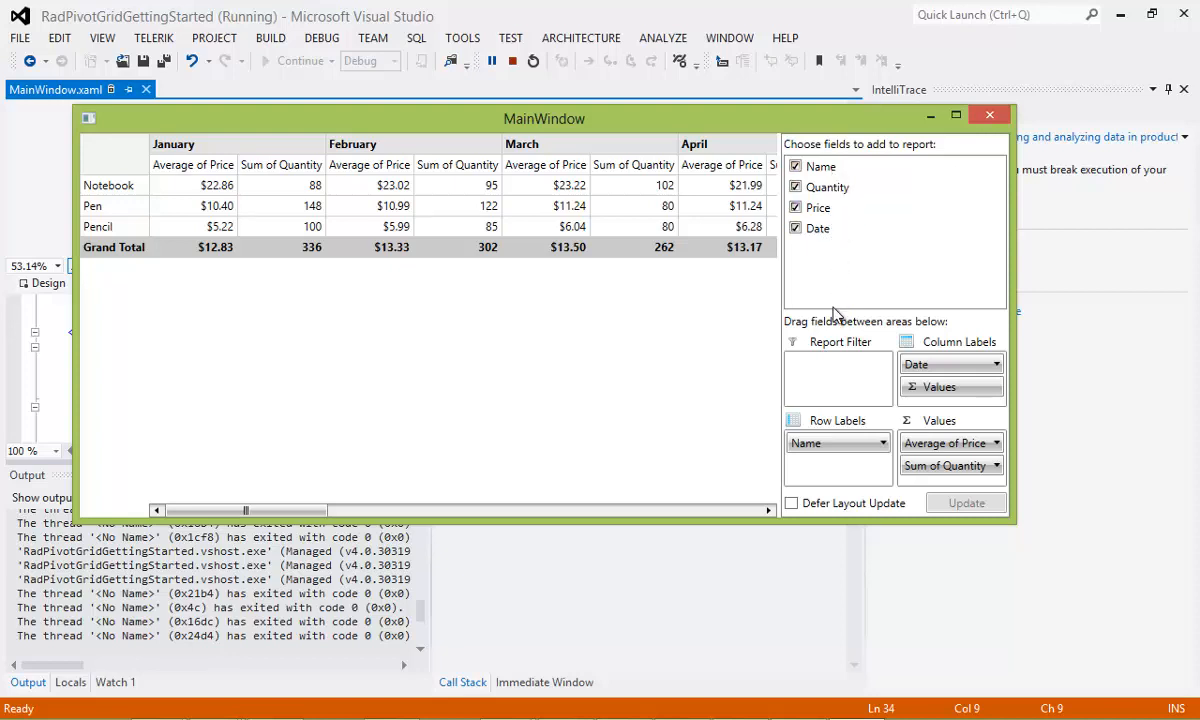
mouse_move(817, 332)
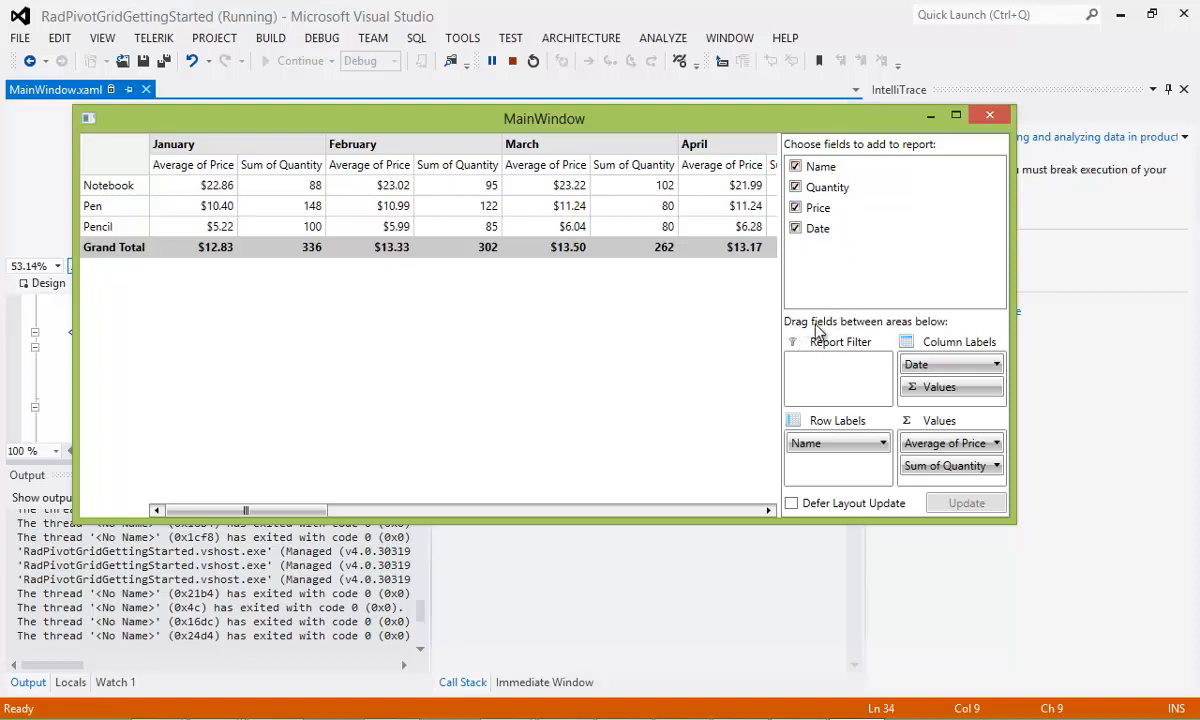
mouse_move(883, 347)
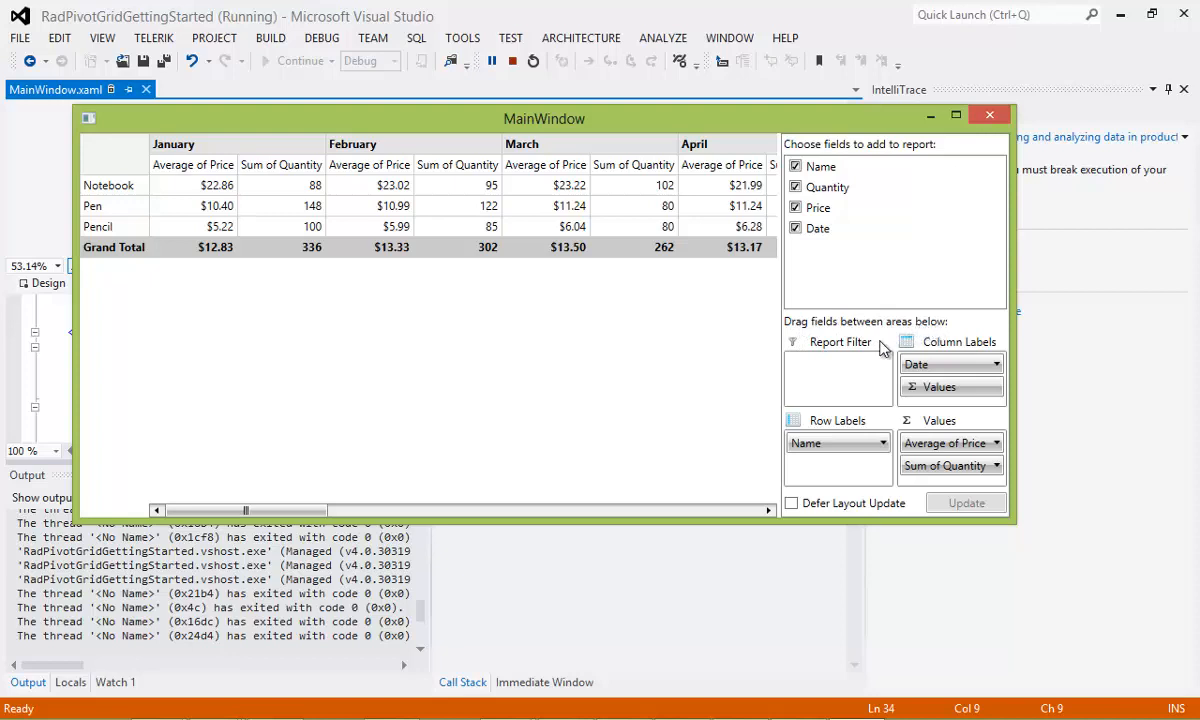
mouse_move(843, 390)
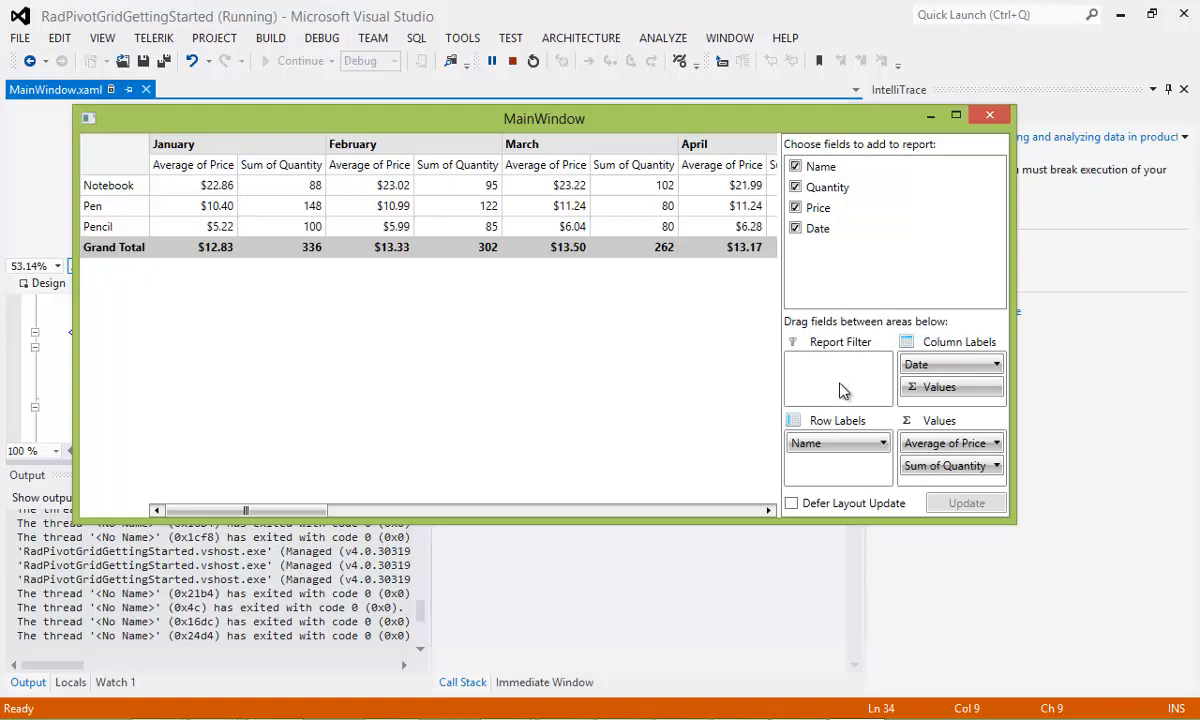
mouse_move(895, 370)
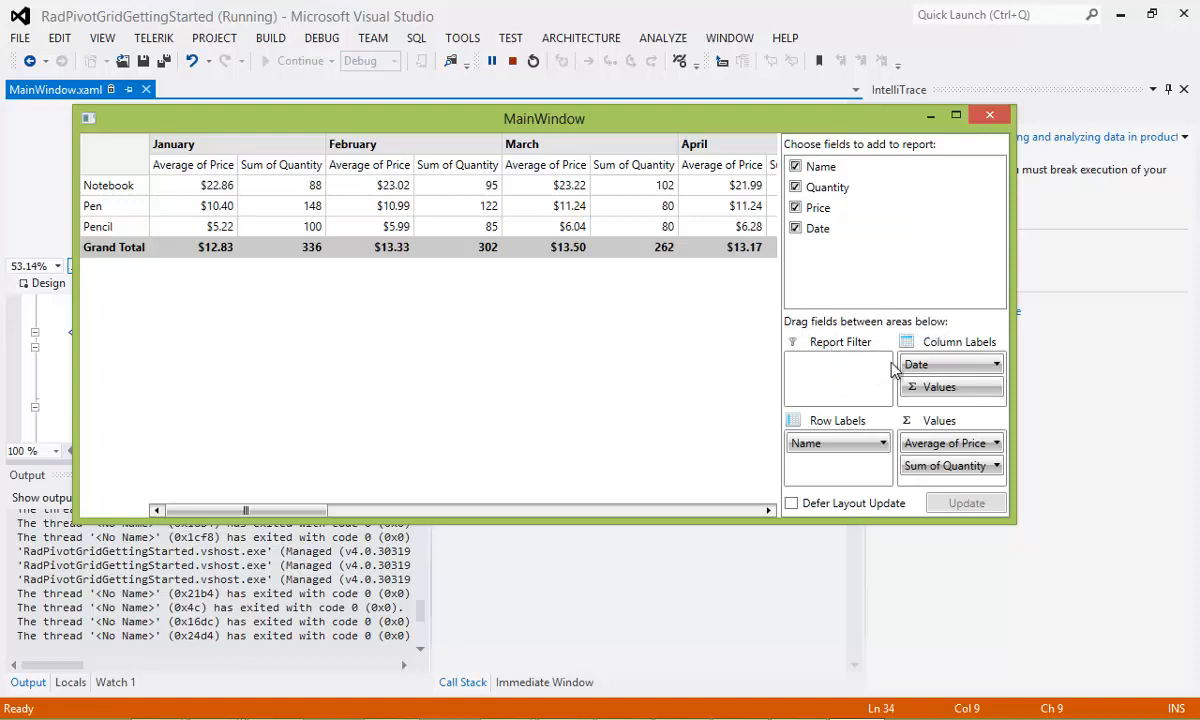
mouse_move(988, 357)
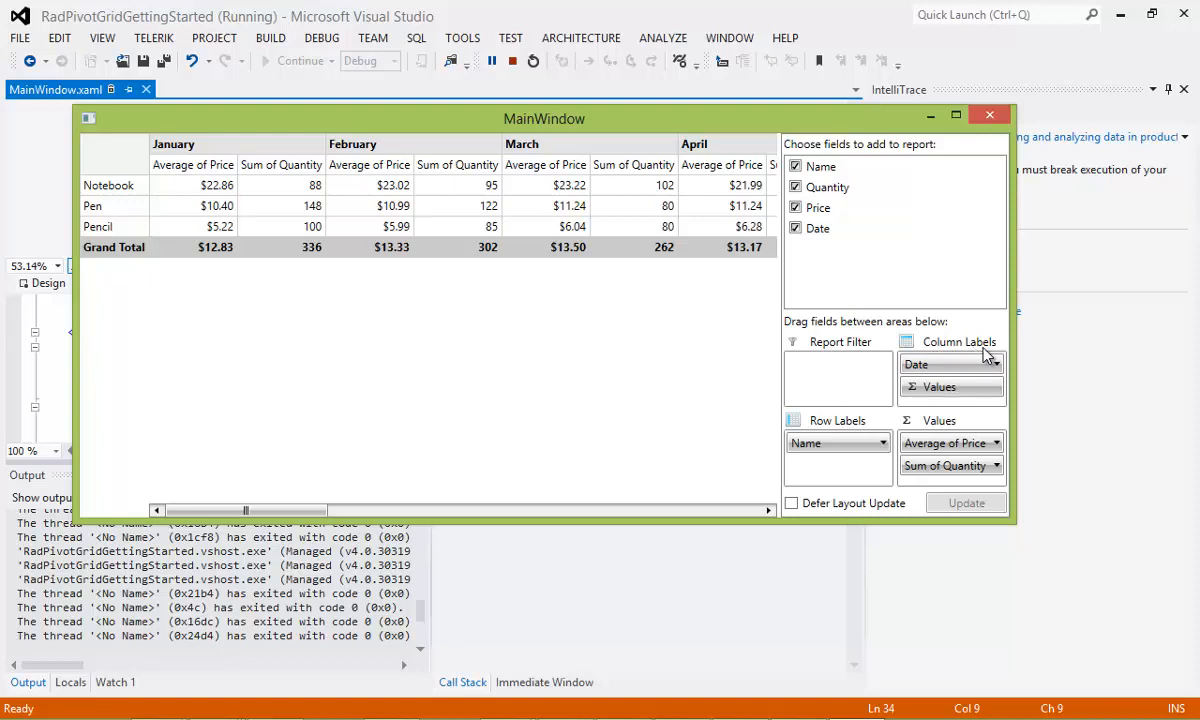
Step: Sort the Date months Z to A and back, then sort Name Z to A (Pencil, Pen, Notebook)
left_click(994, 363)
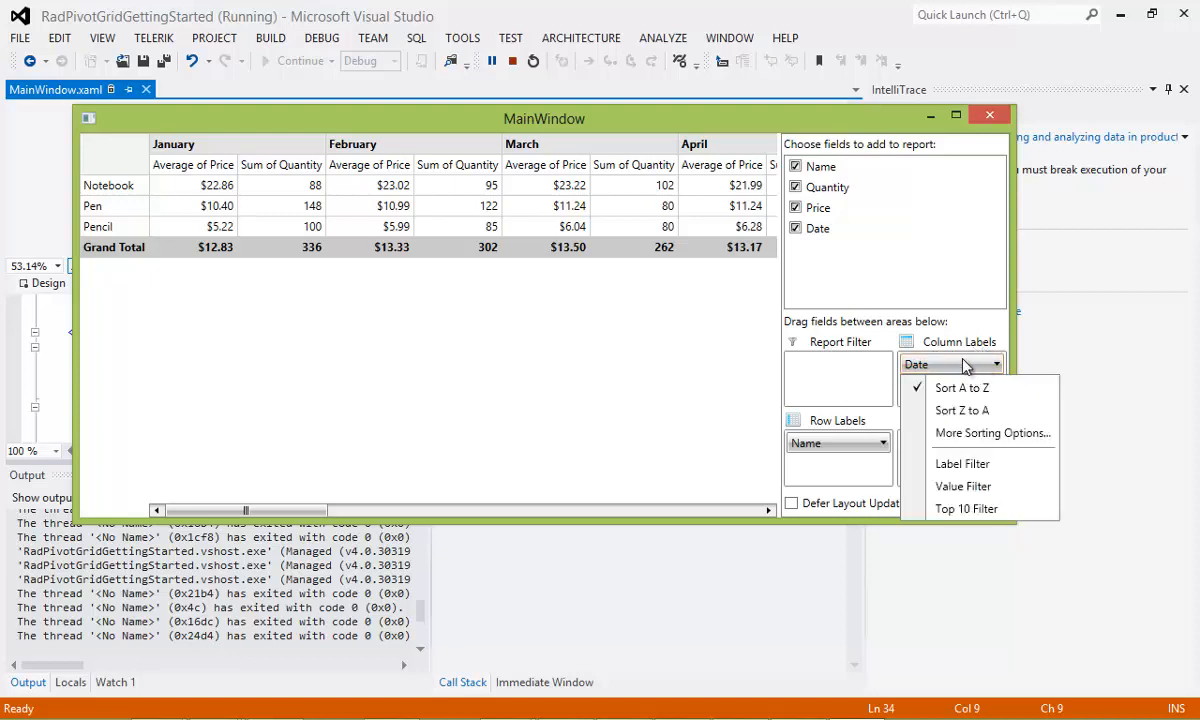
left_click(961, 410)
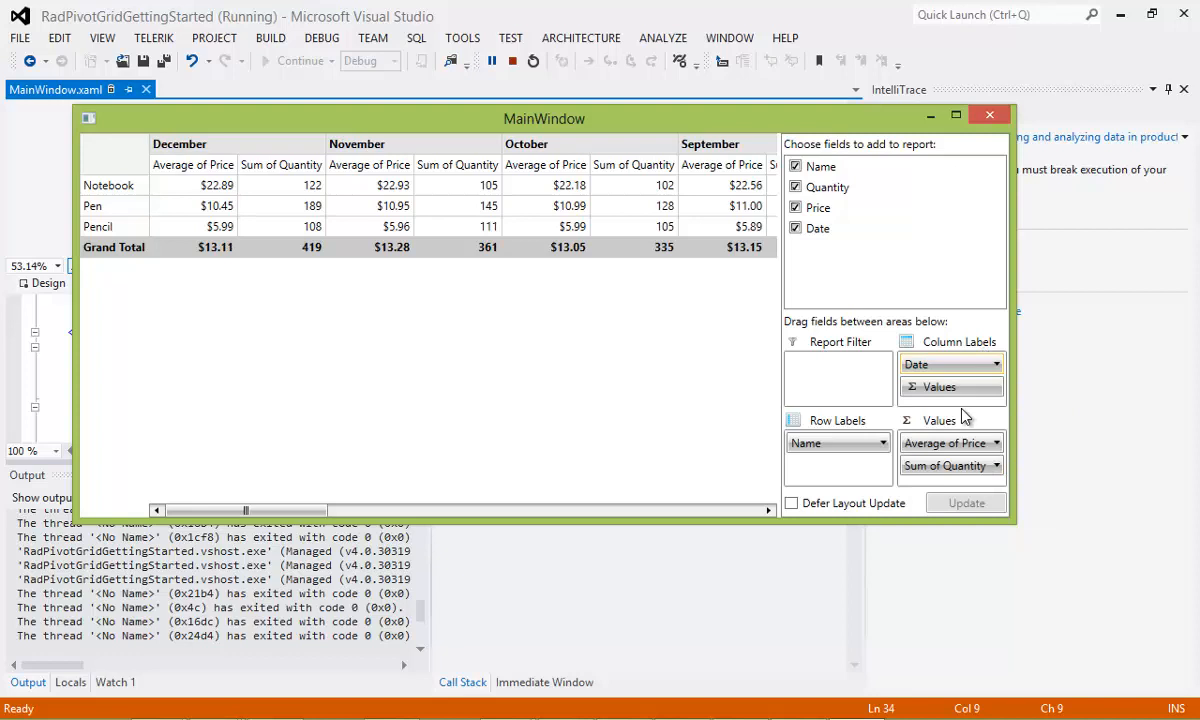
left_click(994, 363)
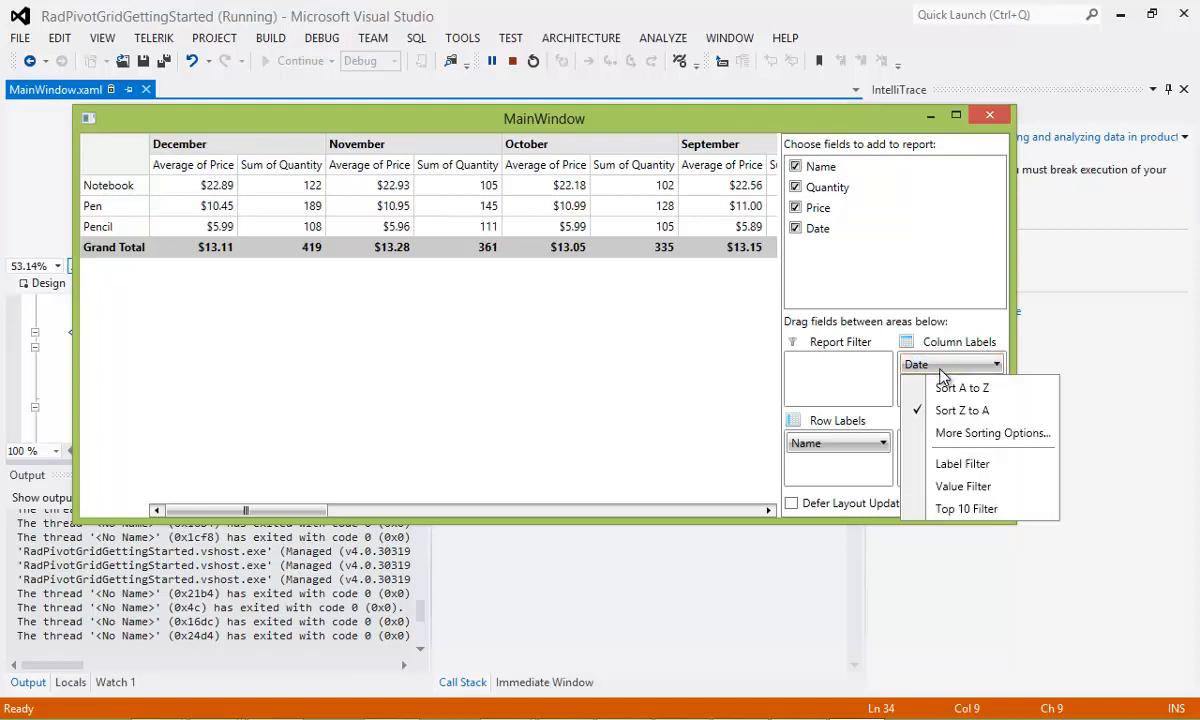
mouse_move(962, 388)
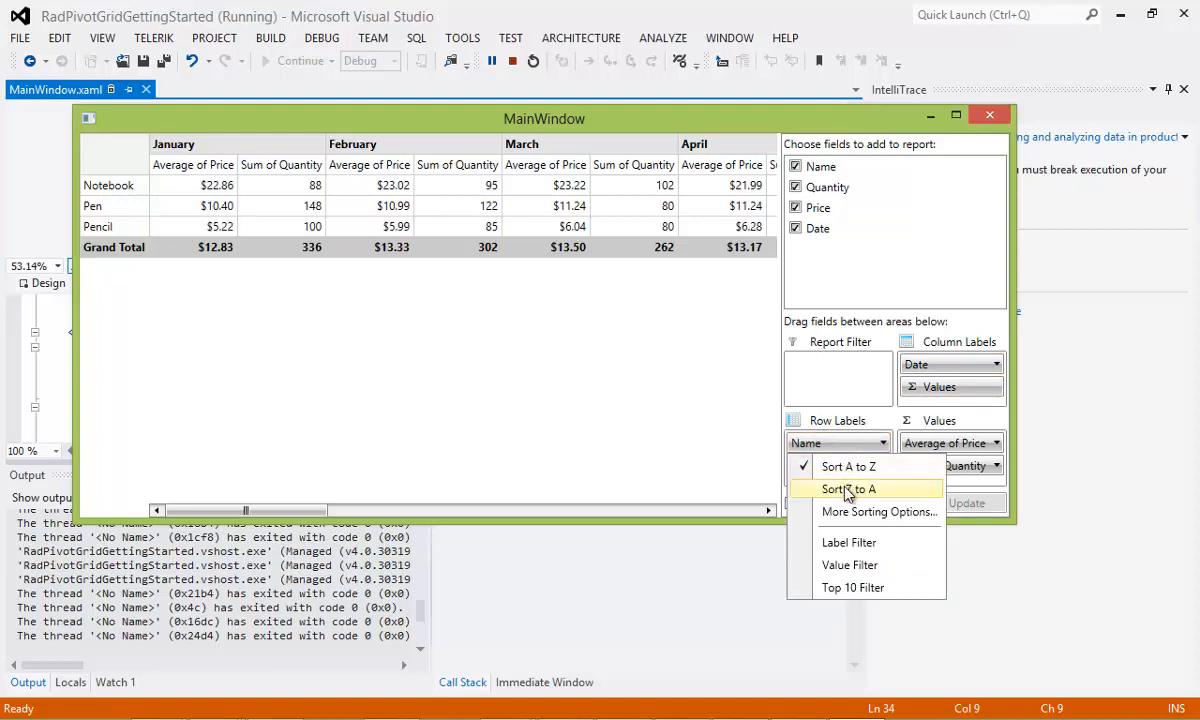
left_click(848, 489)
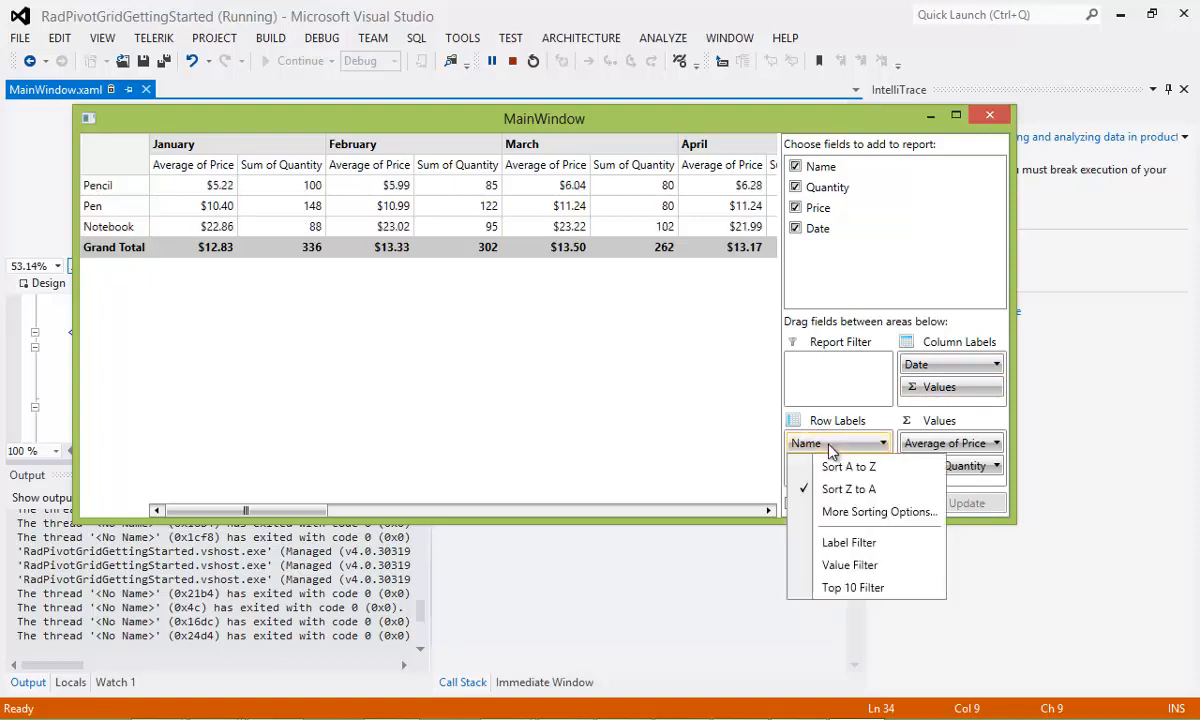
mouse_move(849, 542)
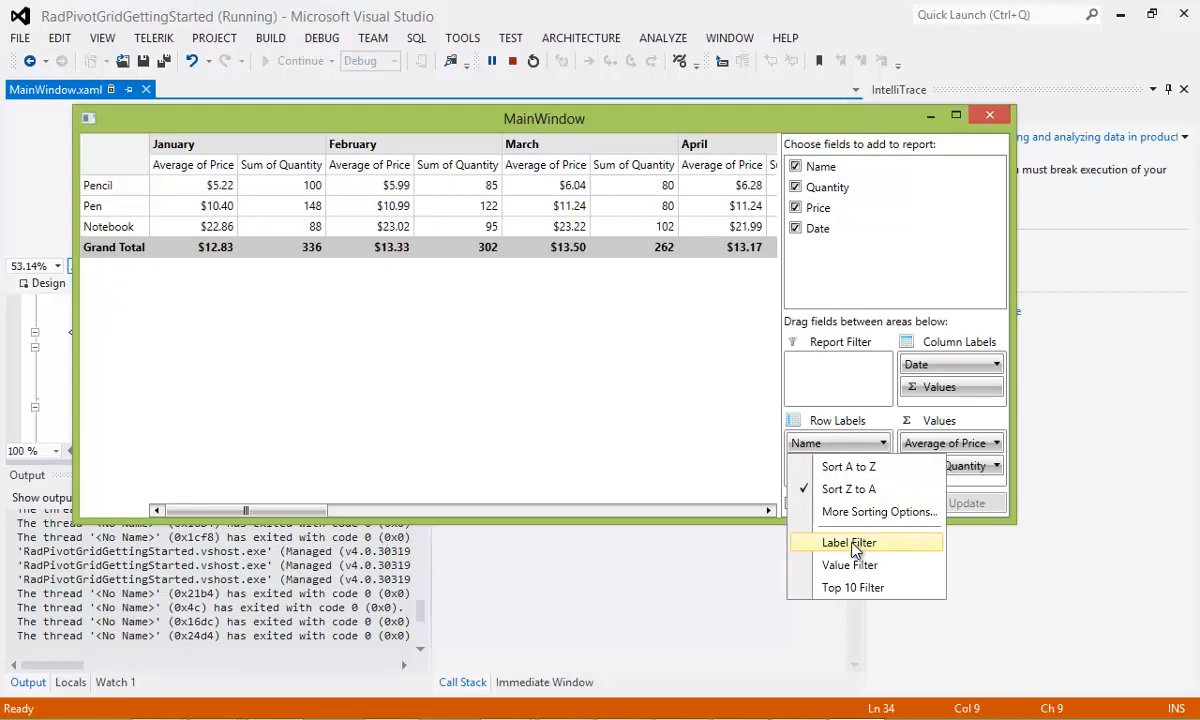
mouse_move(849, 565)
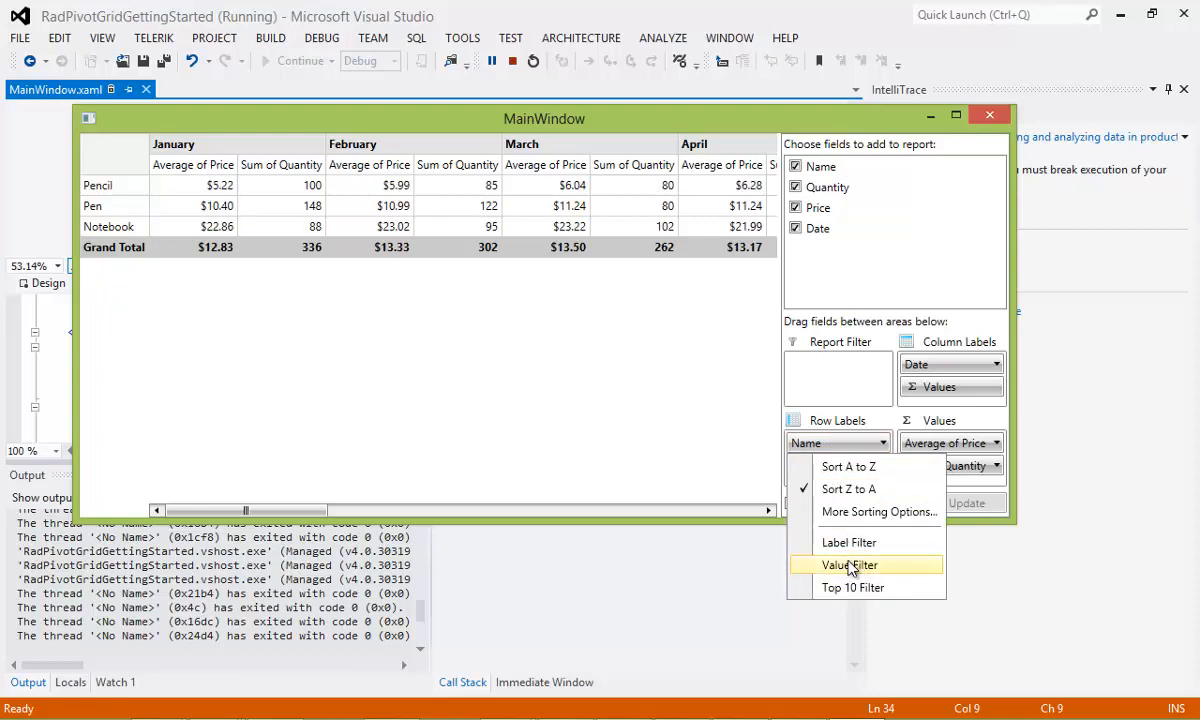
mouse_move(850, 511)
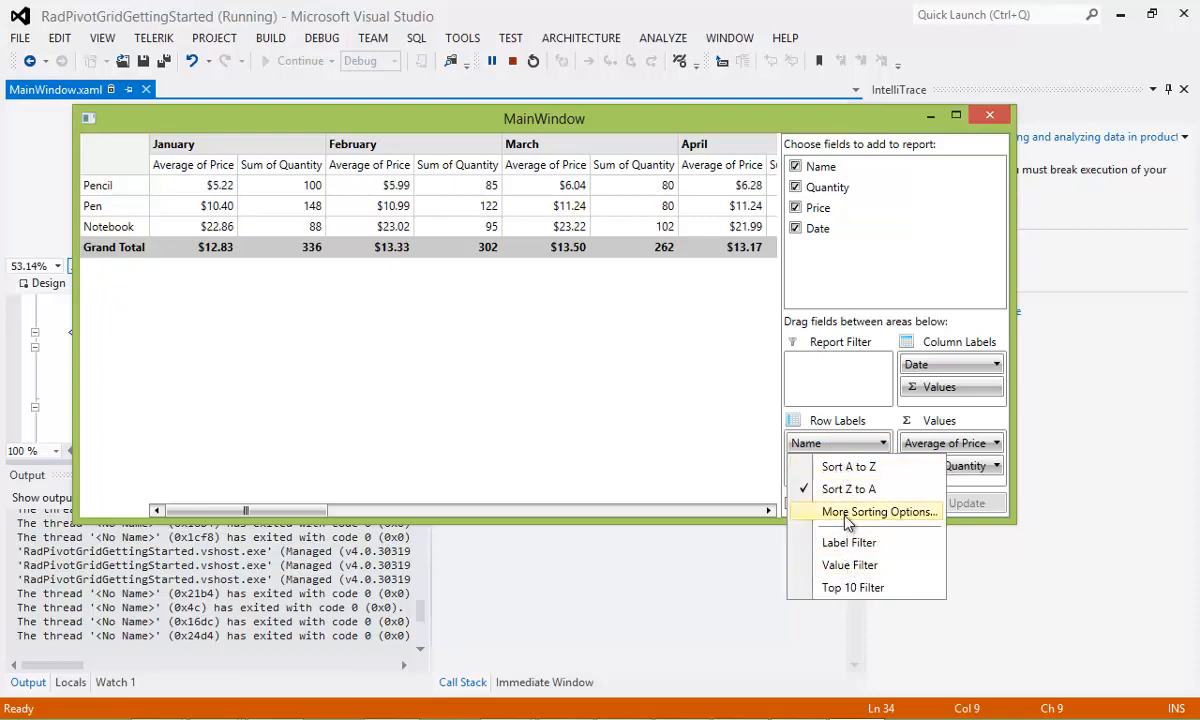
left_click(878, 511)
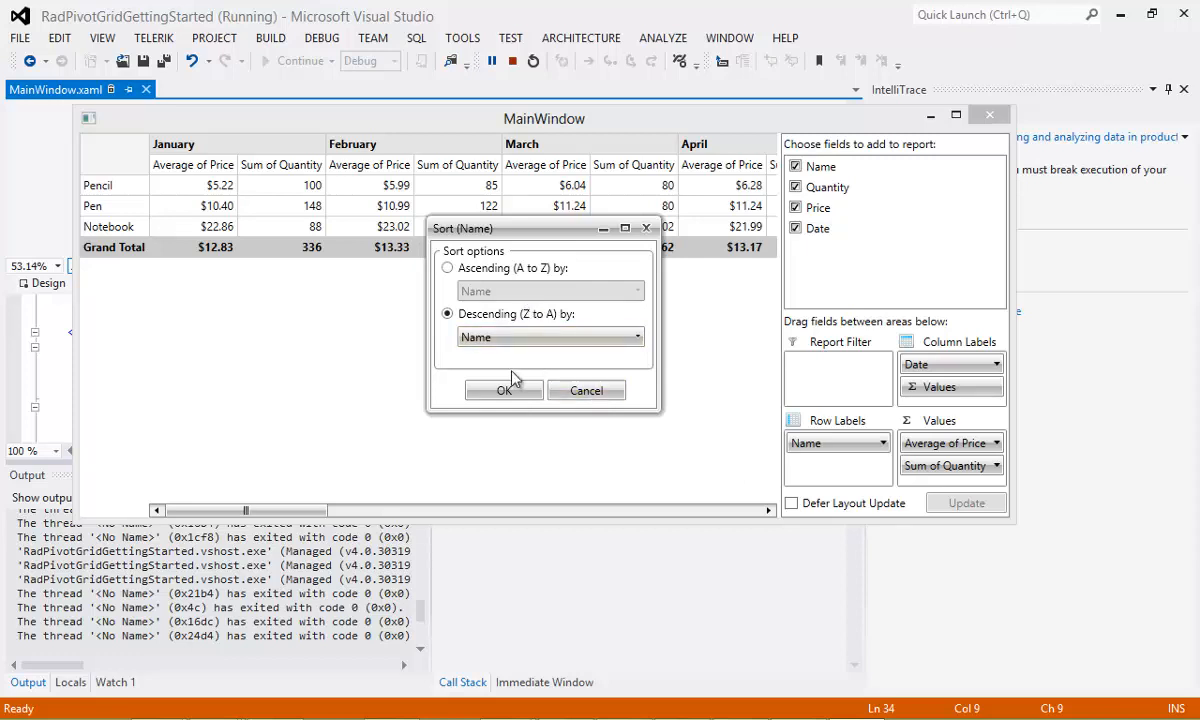
left_click(636, 337)
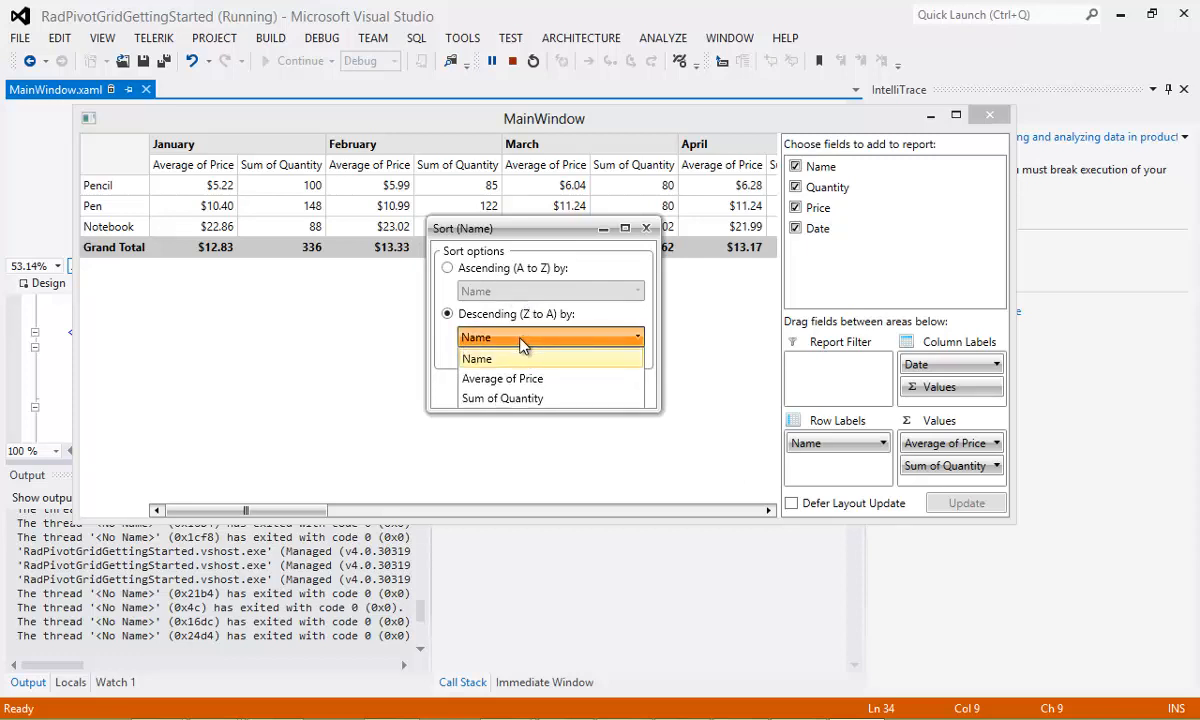
mouse_move(527, 378)
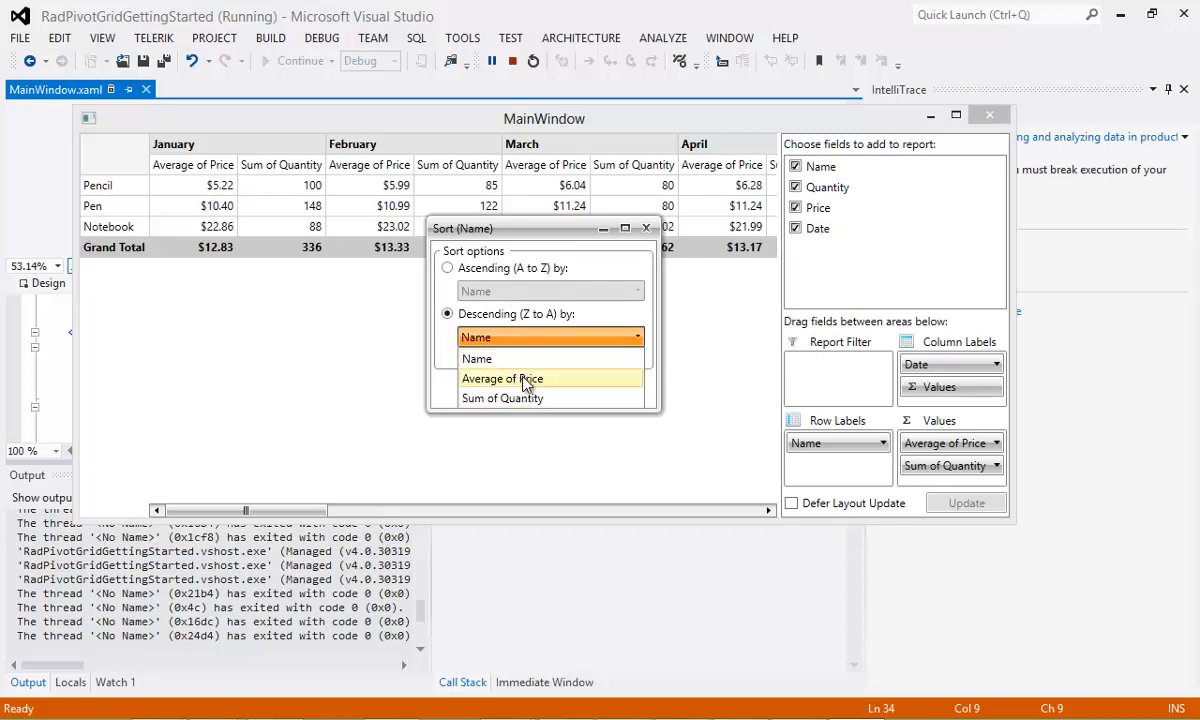
left_click(478, 358)
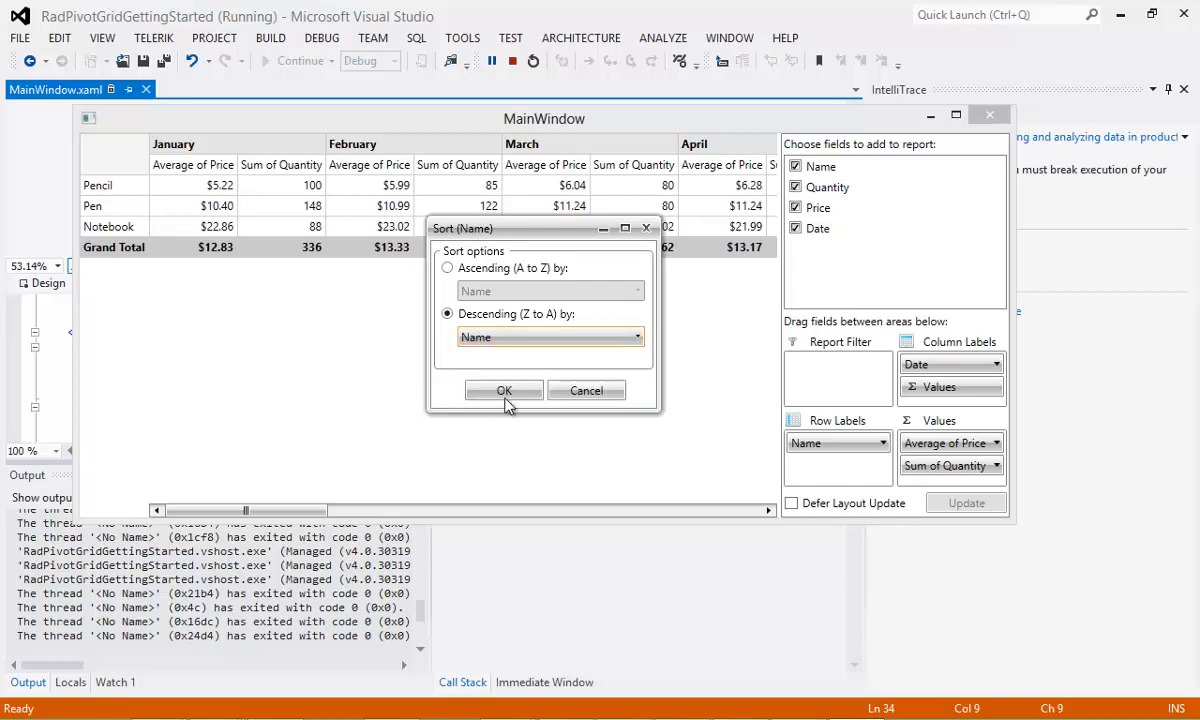
left_click(504, 390)
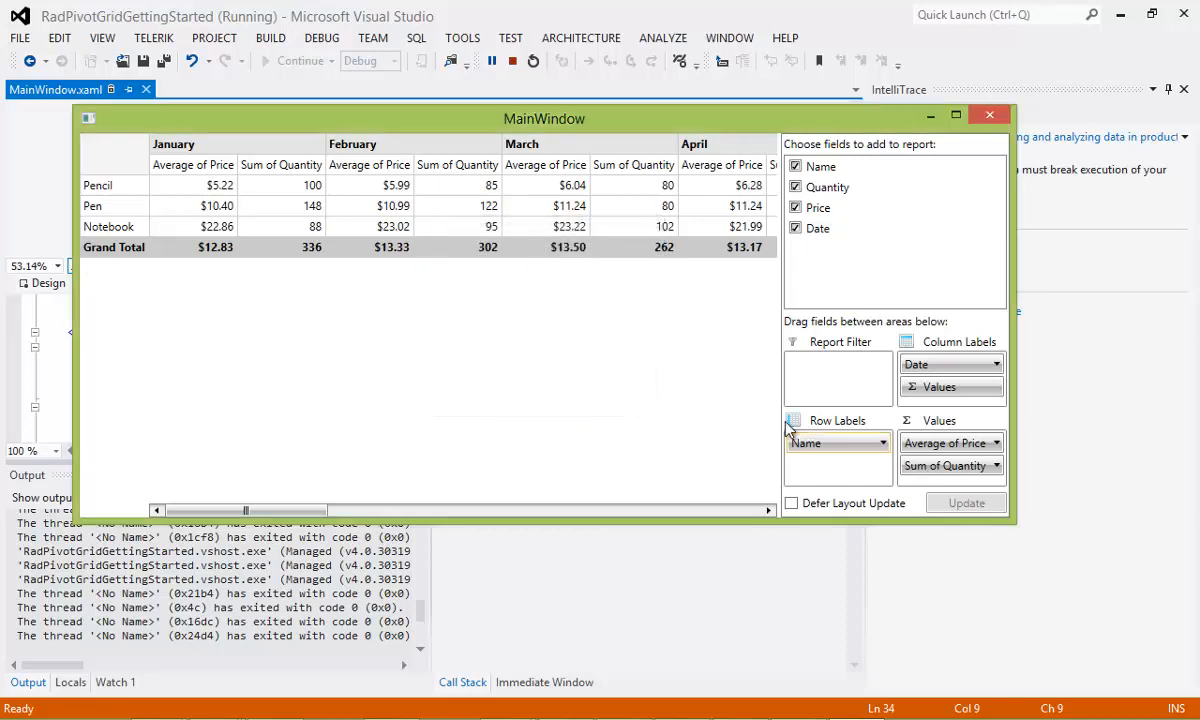
Step: Toggle Price through Count and Average, ending as Sum of Price
left_click(945, 442)
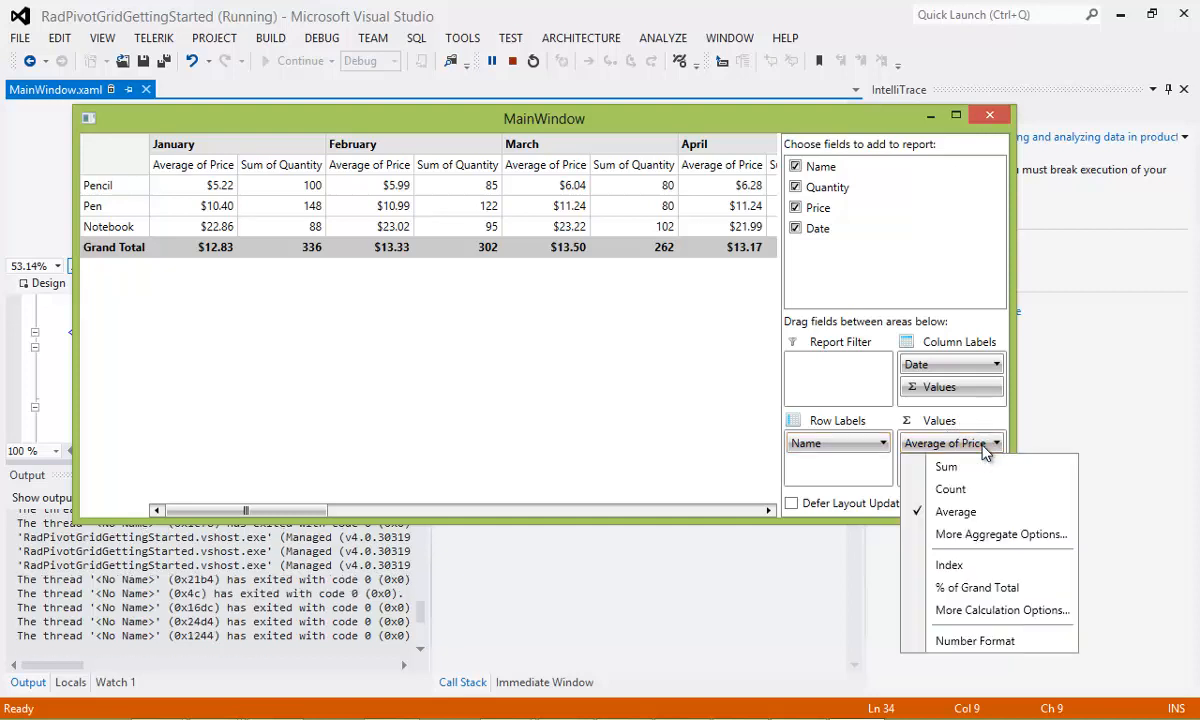
mouse_move(980, 460)
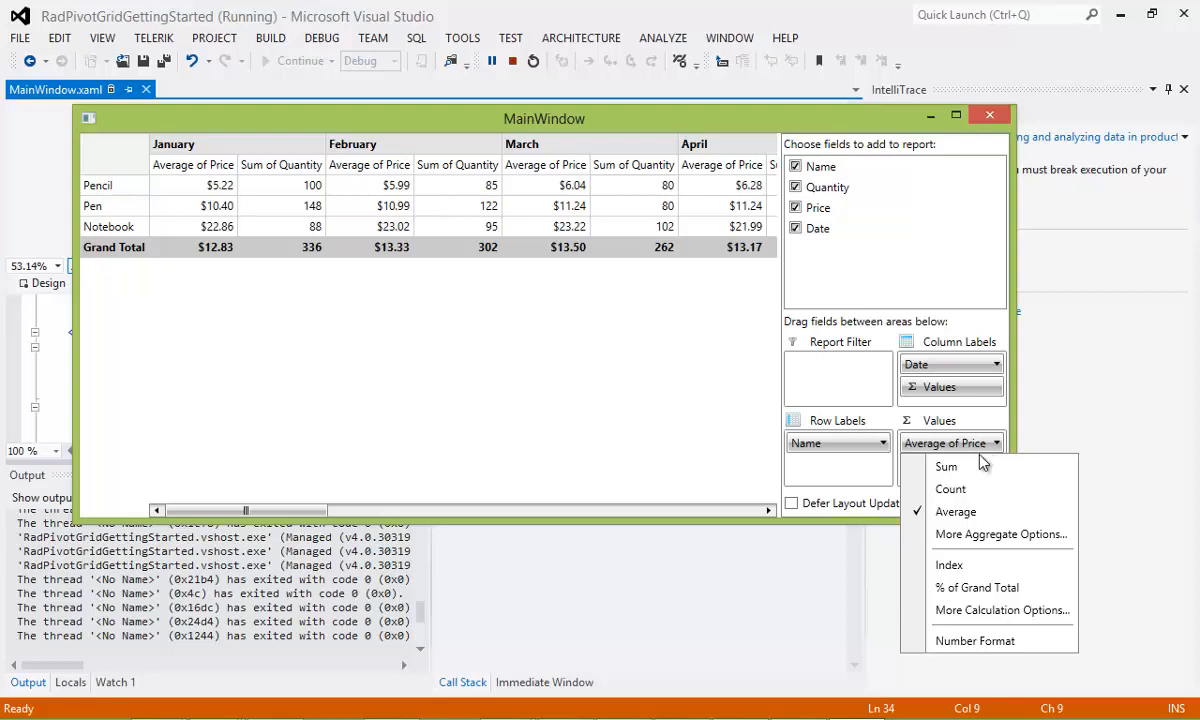
left_click(950, 488)
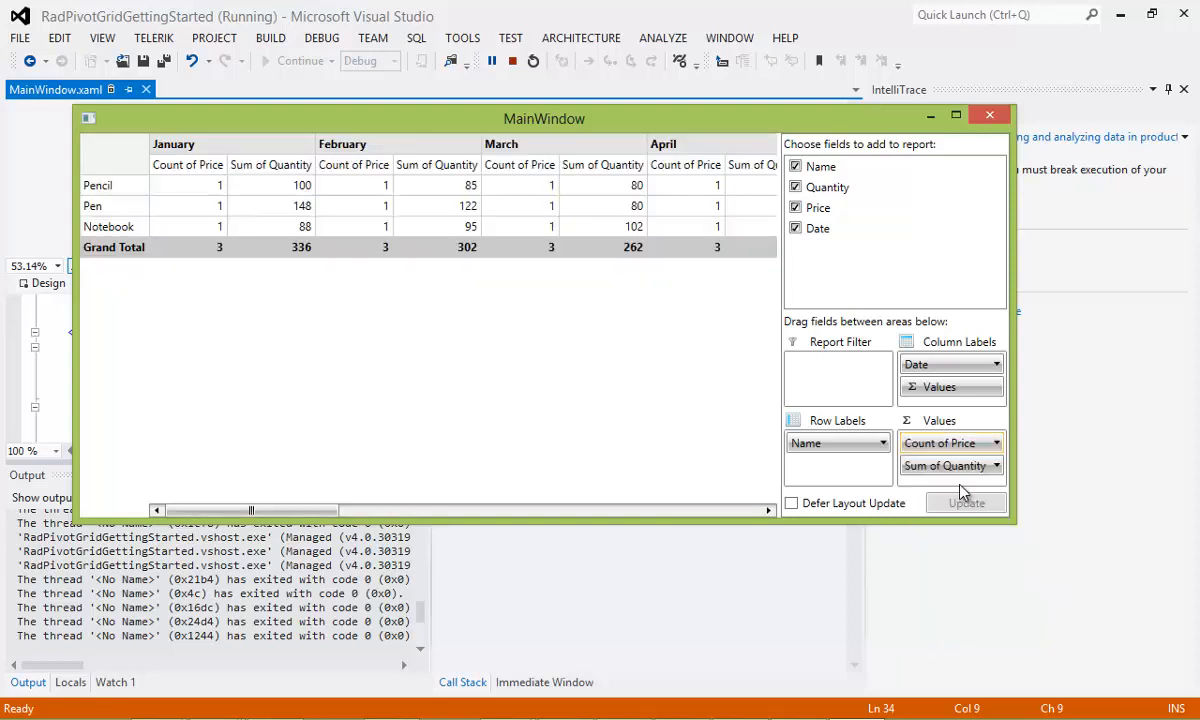
left_click(994, 442)
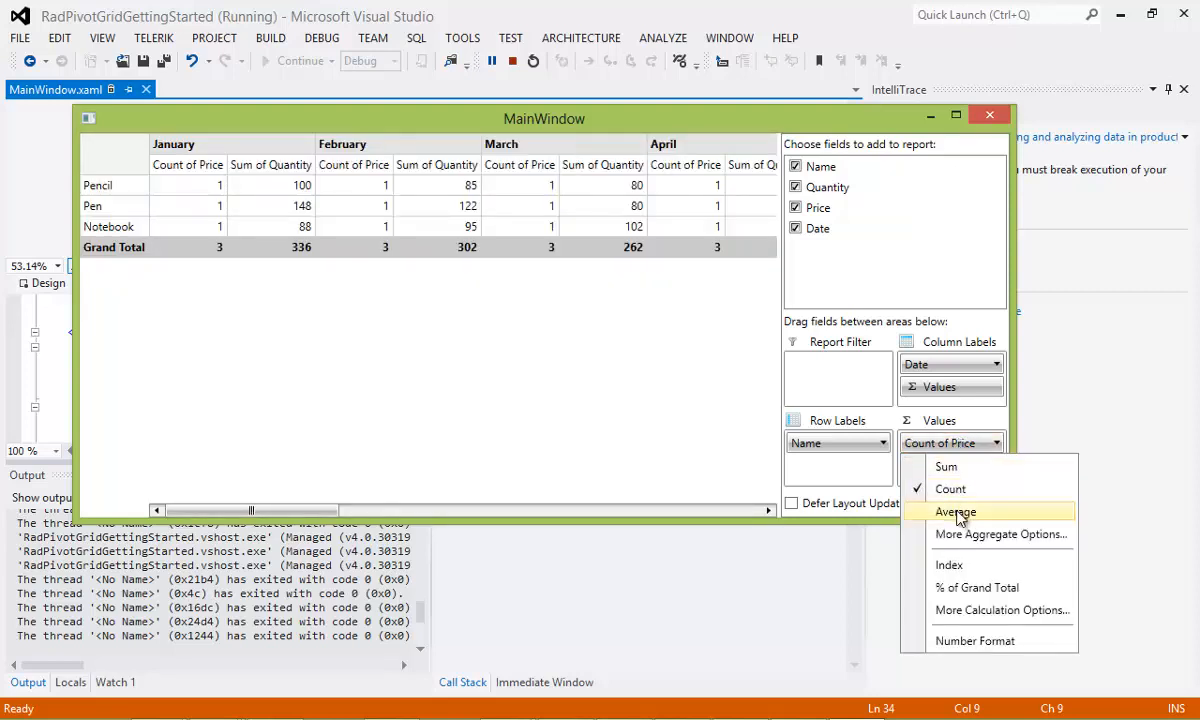
left_click(955, 511)
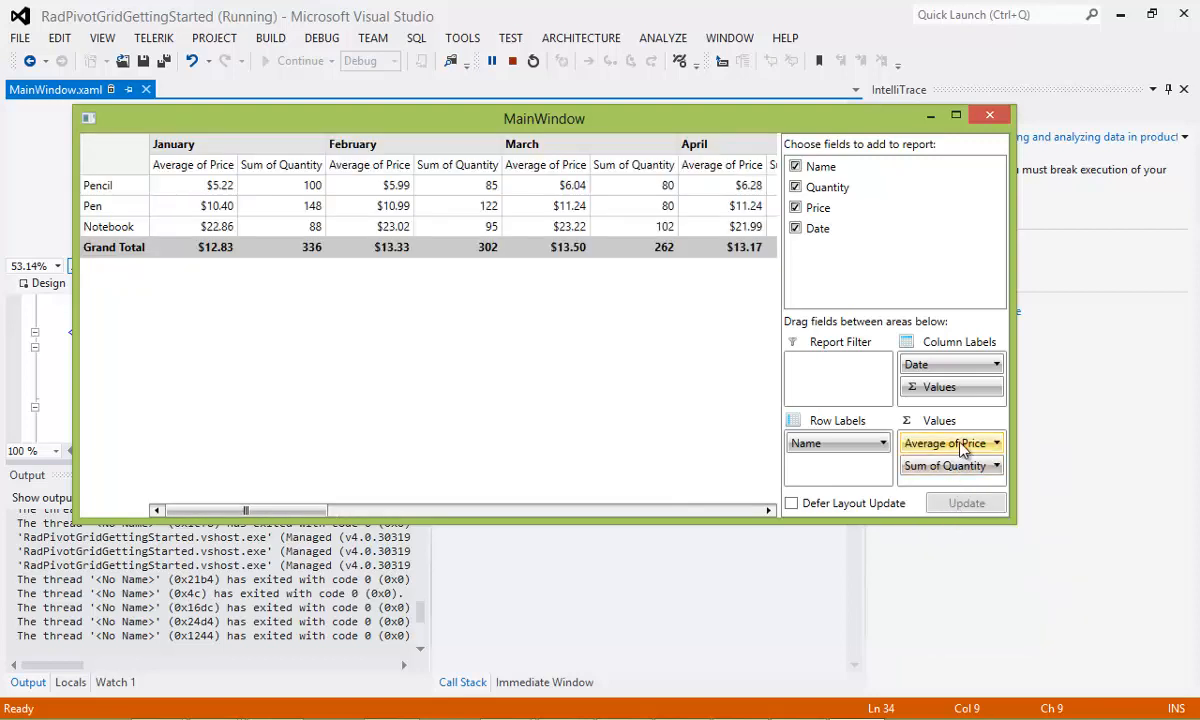
left_click(945, 443)
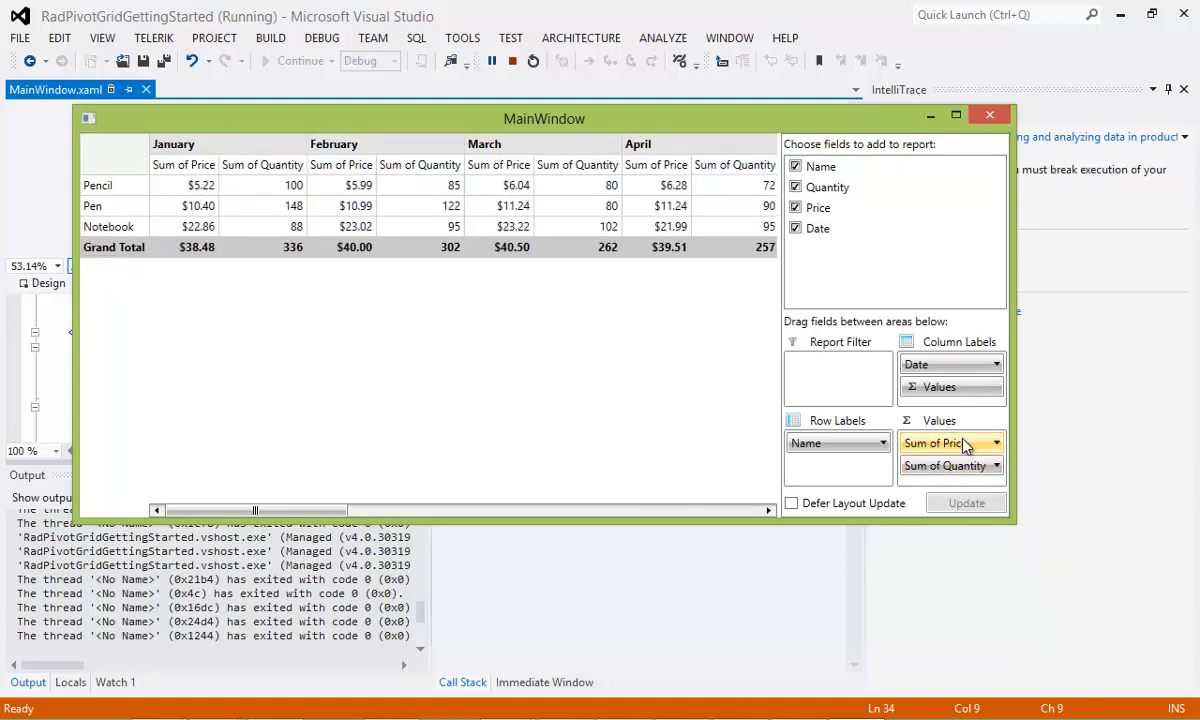
Step: Toggle Quantity to Count, then summarize it as Average of Quantity
left_click(995, 465)
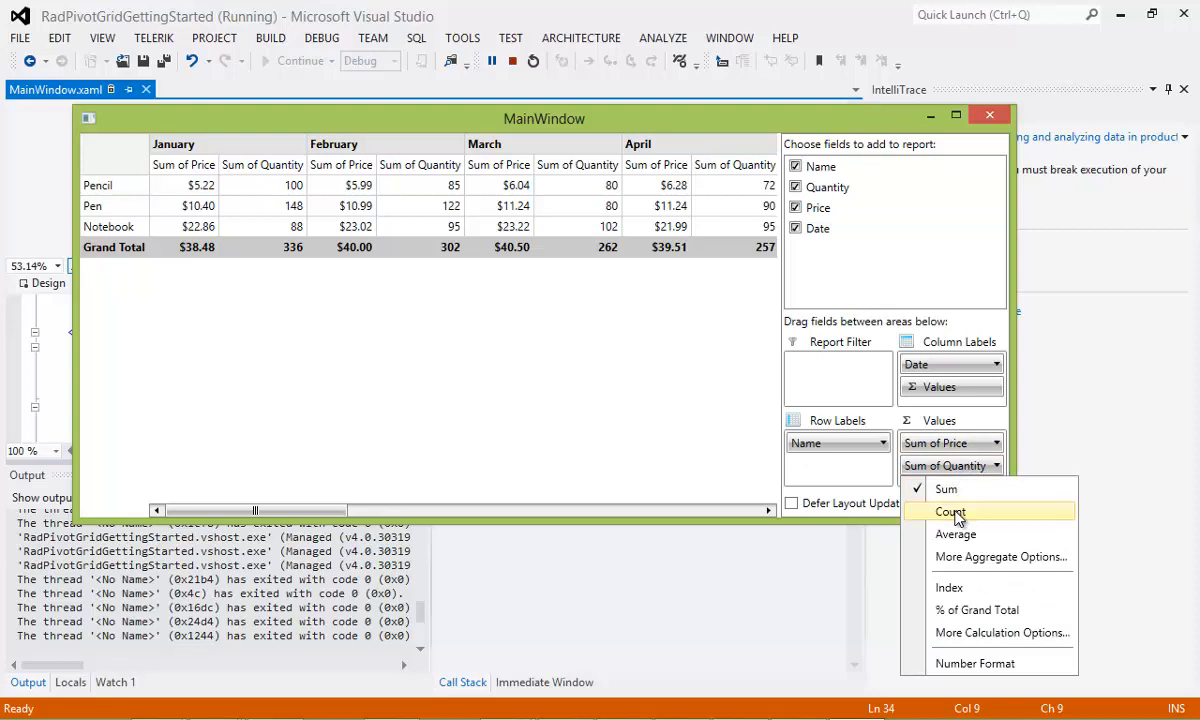
left_click(950, 511)
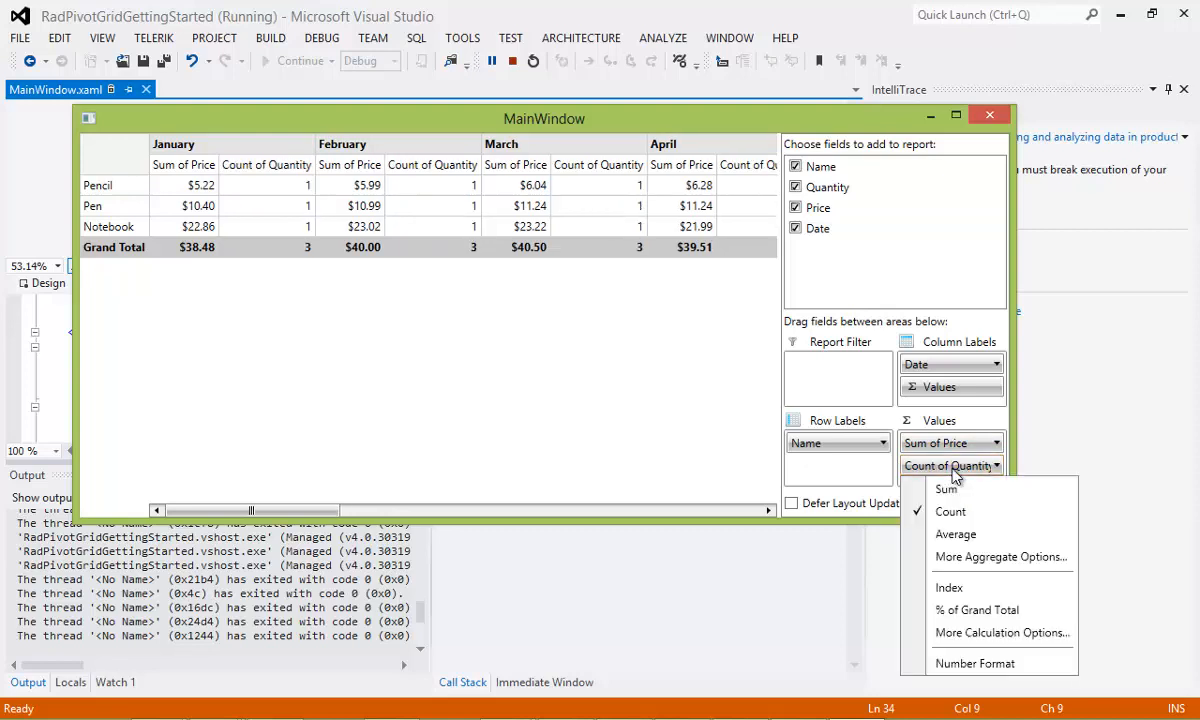
left_click(955, 533)
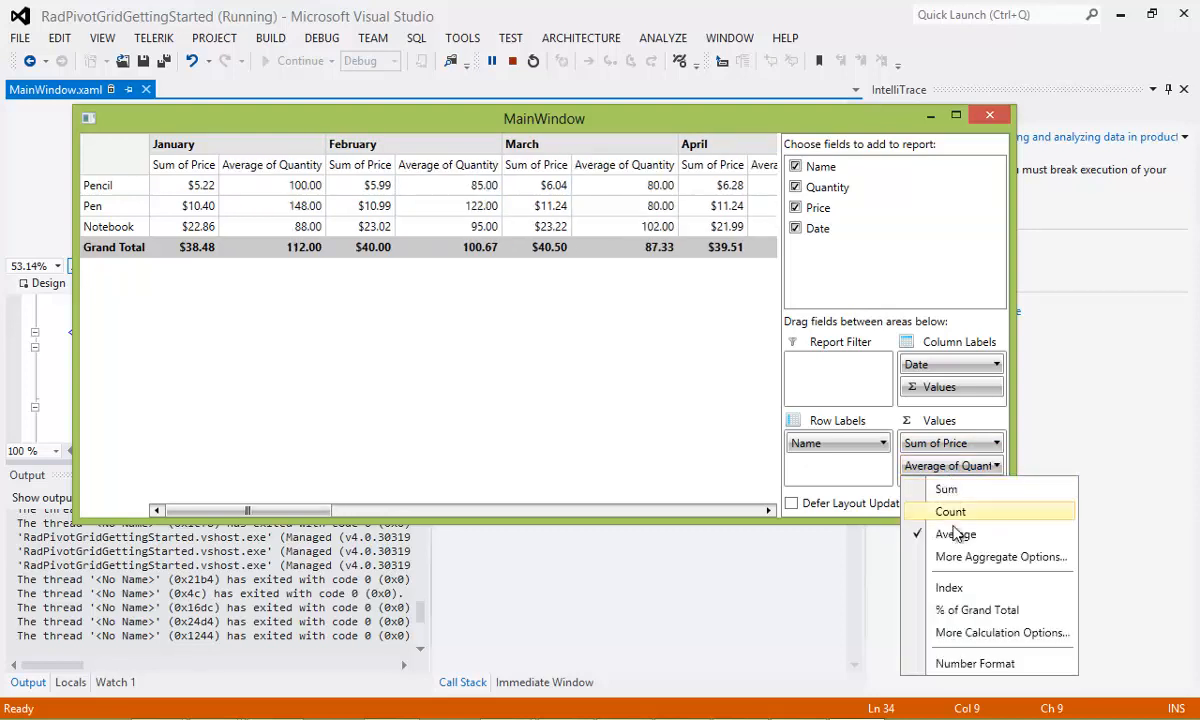
mouse_move(975, 557)
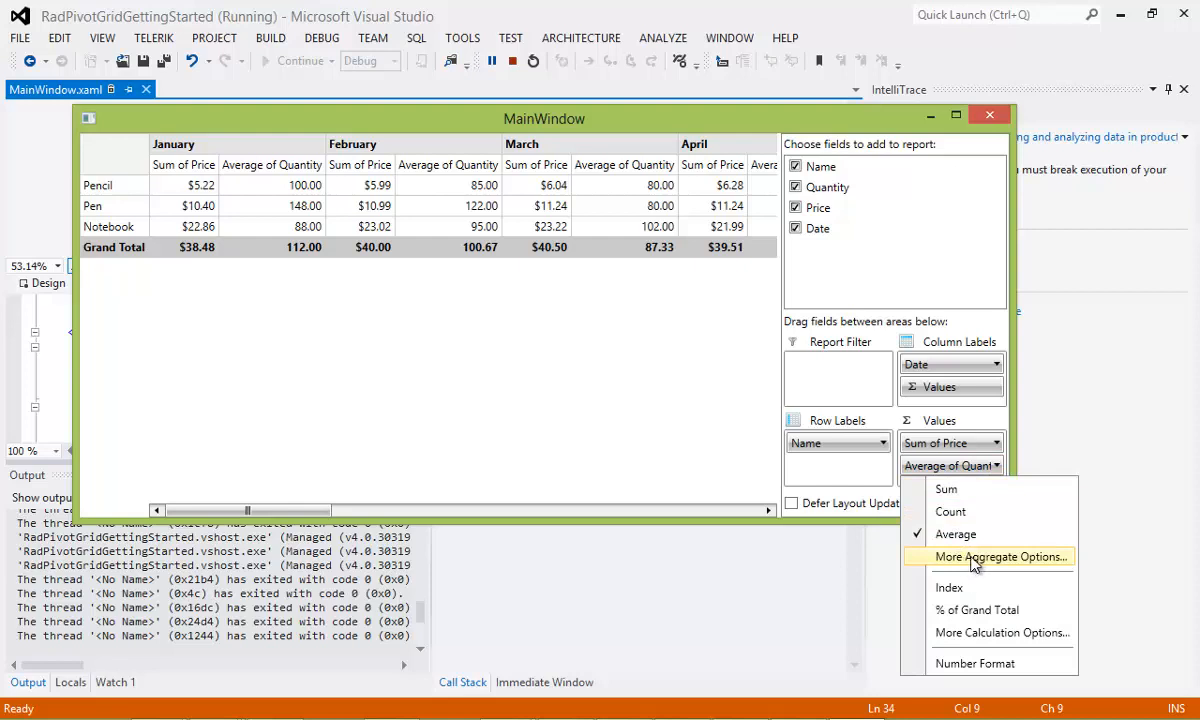
left_click(1002, 556)
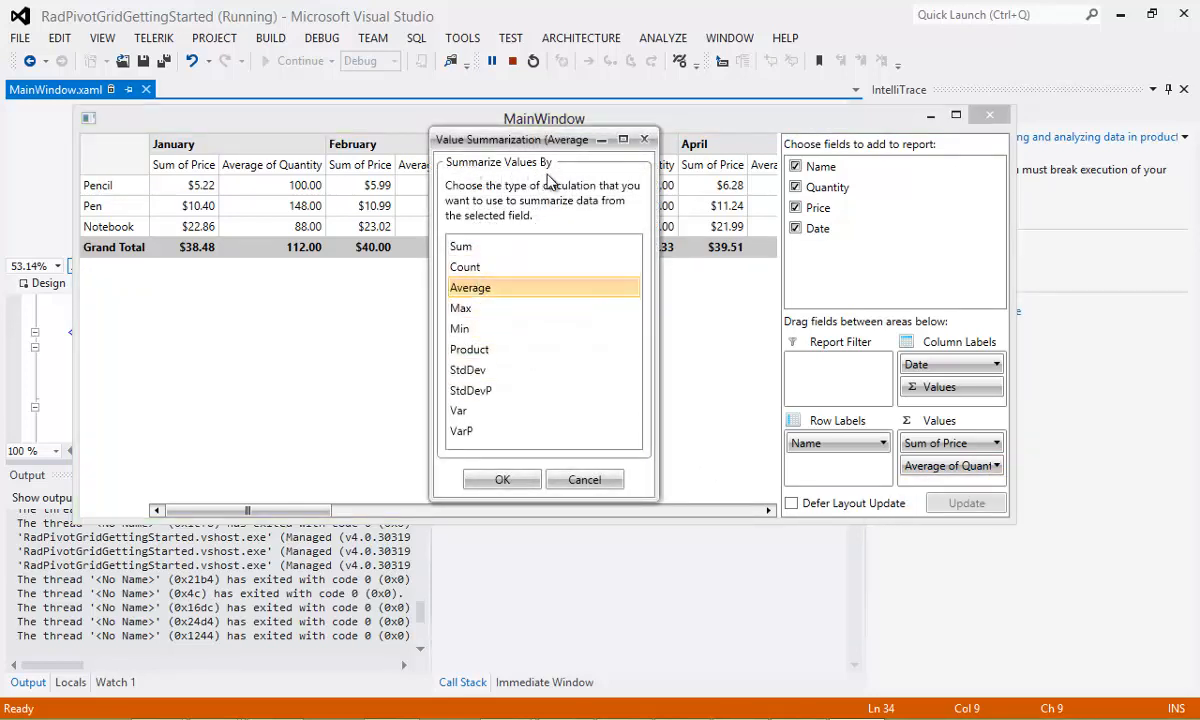
left_click(502, 479)
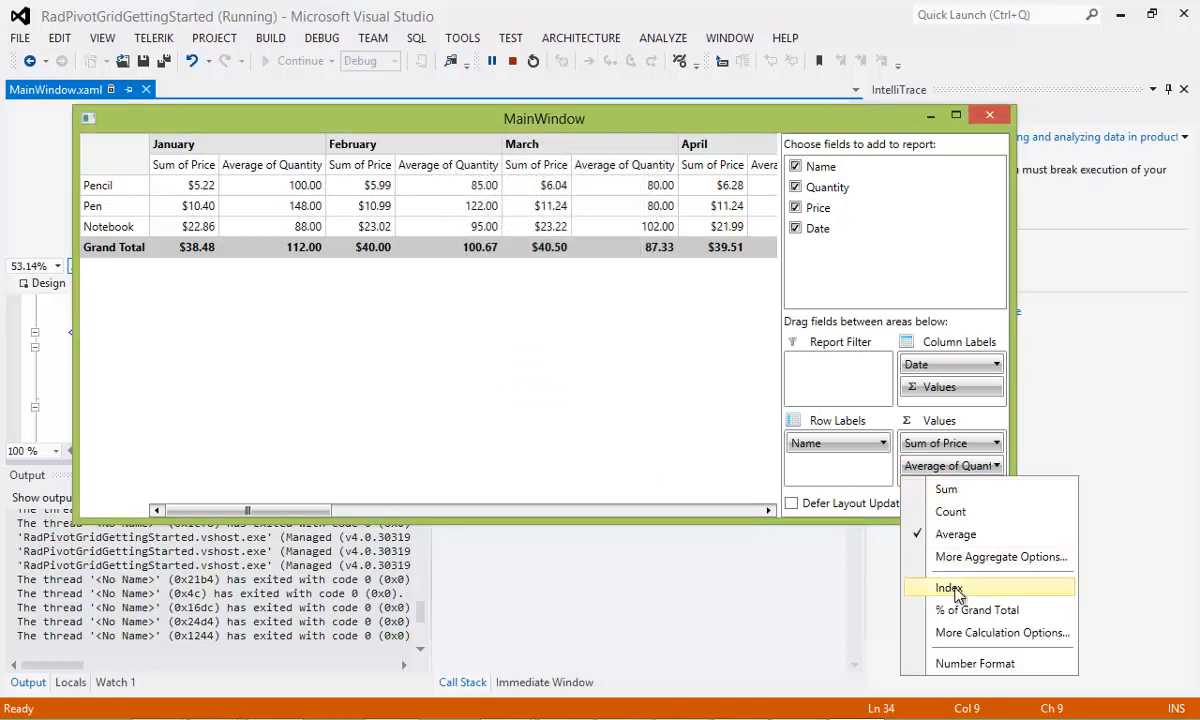
mouse_move(975, 609)
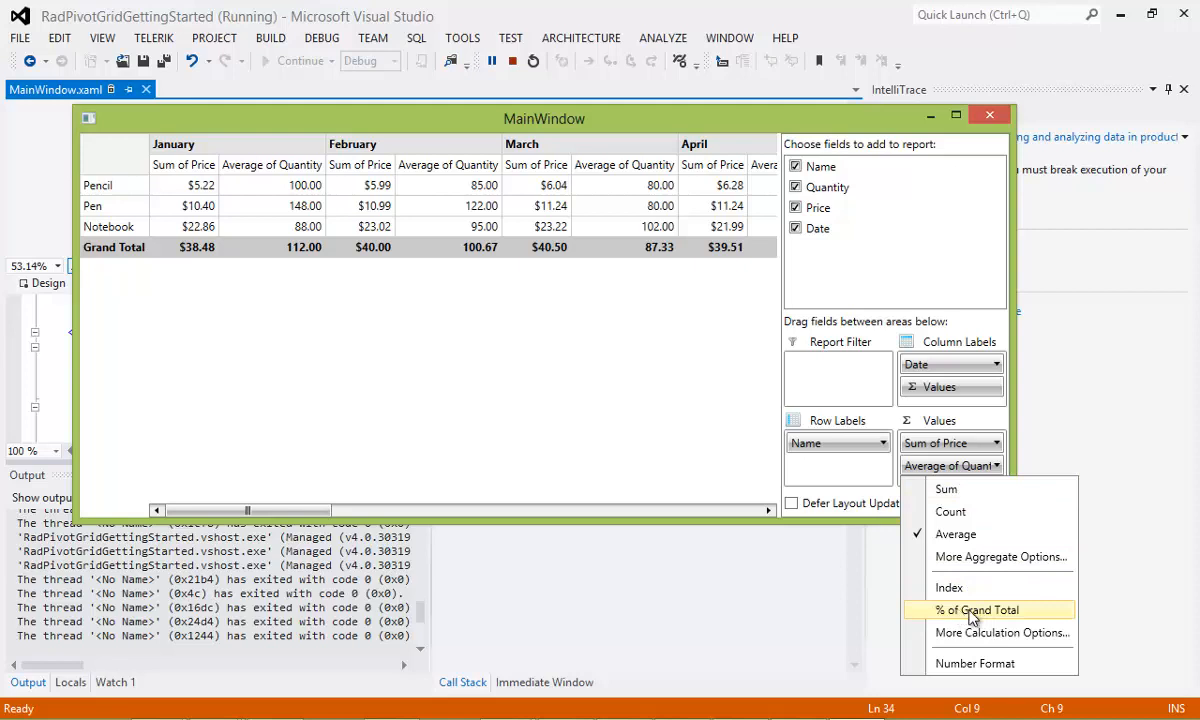
mouse_move(985, 632)
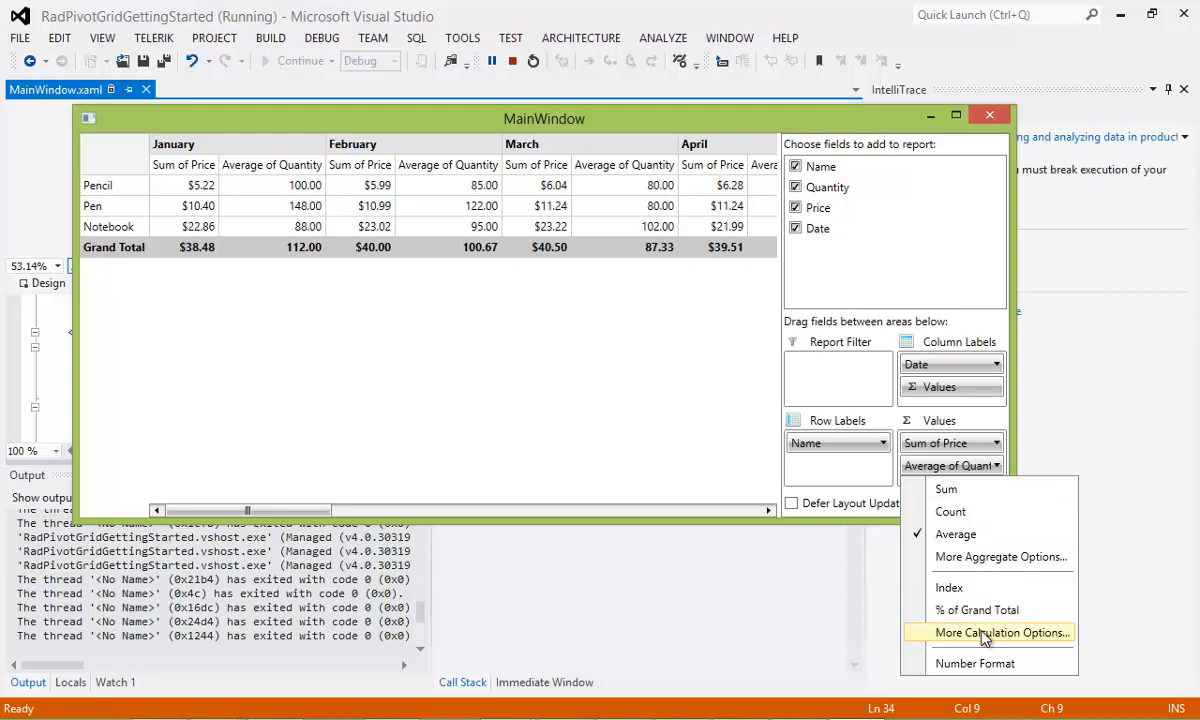
Step: View More Calculation Options for Average of Quantity and cancel without changes
left_click(1002, 632)
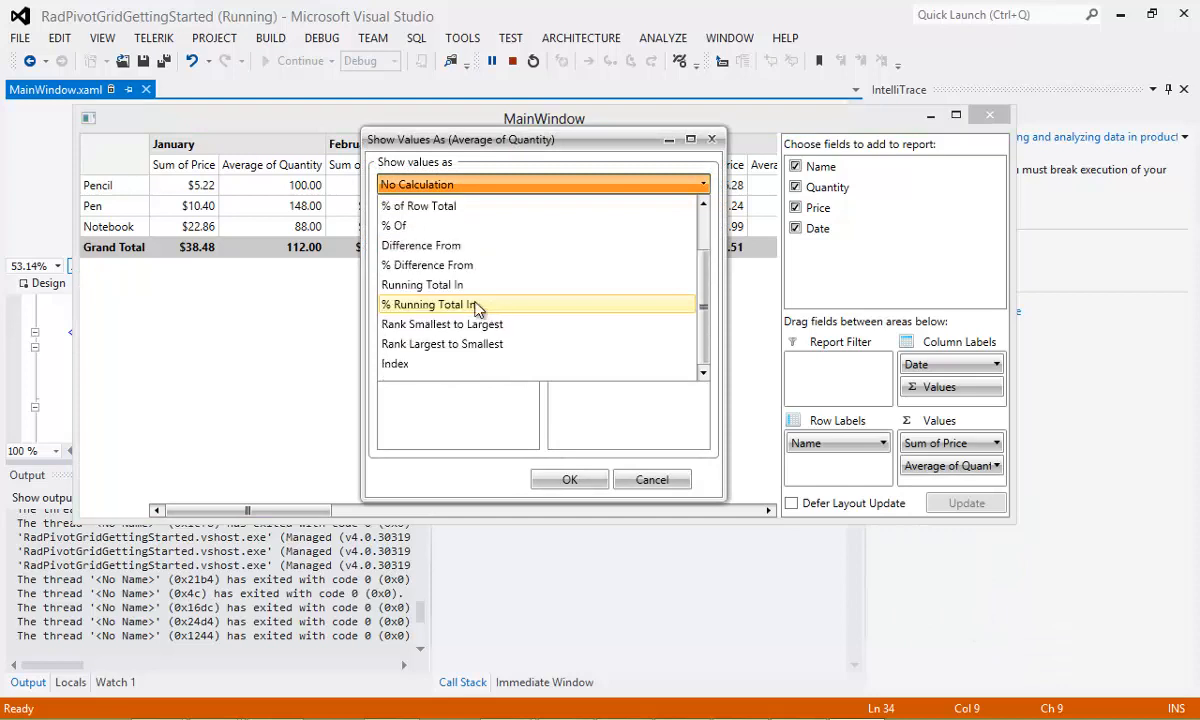
mouse_move(477, 215)
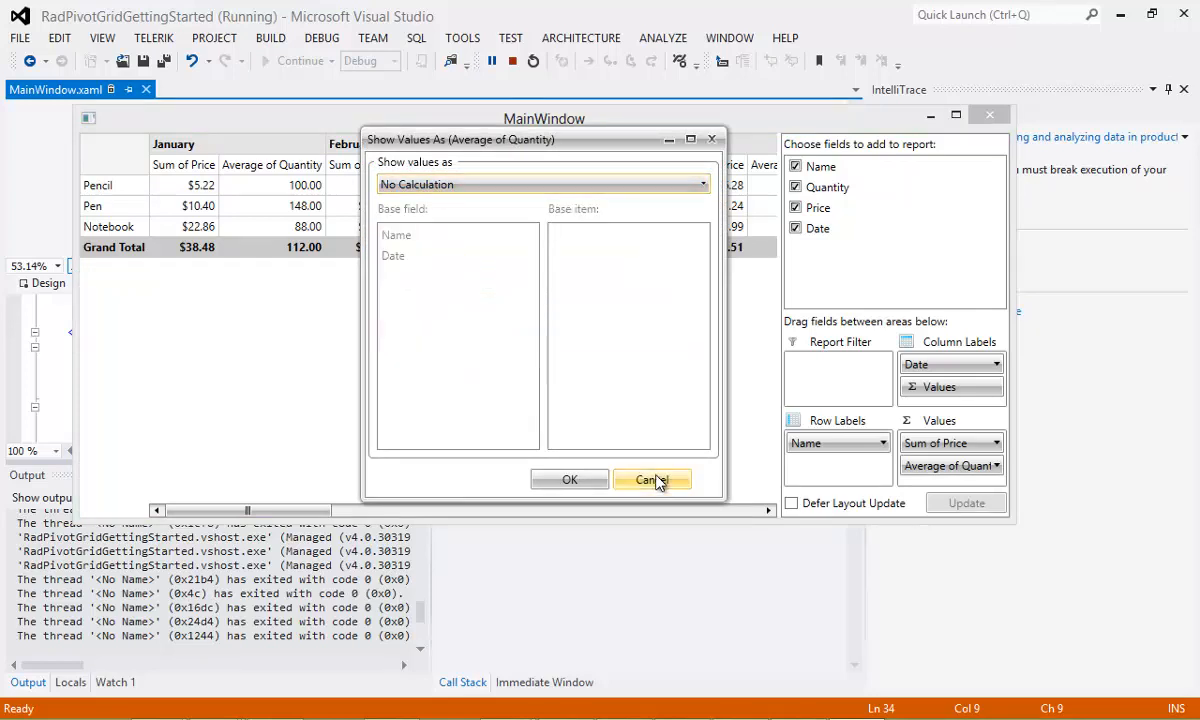
left_click(648, 480)
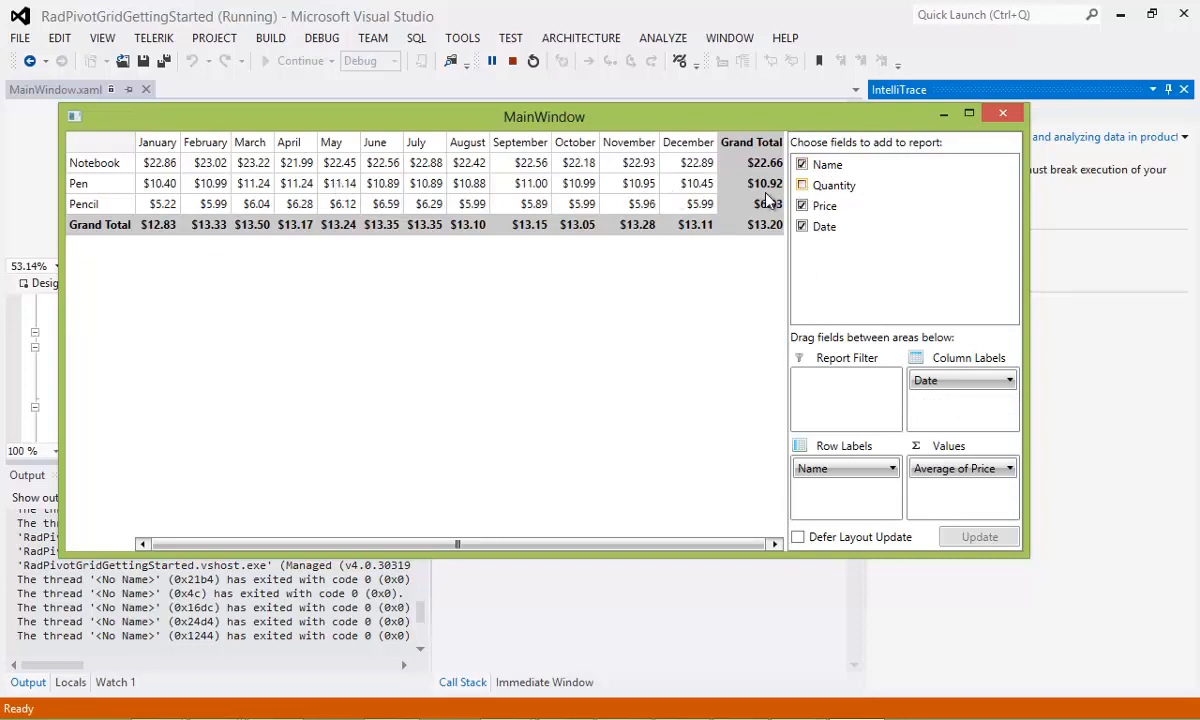
Step: Check Quantity back as a summed value and re-add Date to group rows by year
left_click(802, 185)
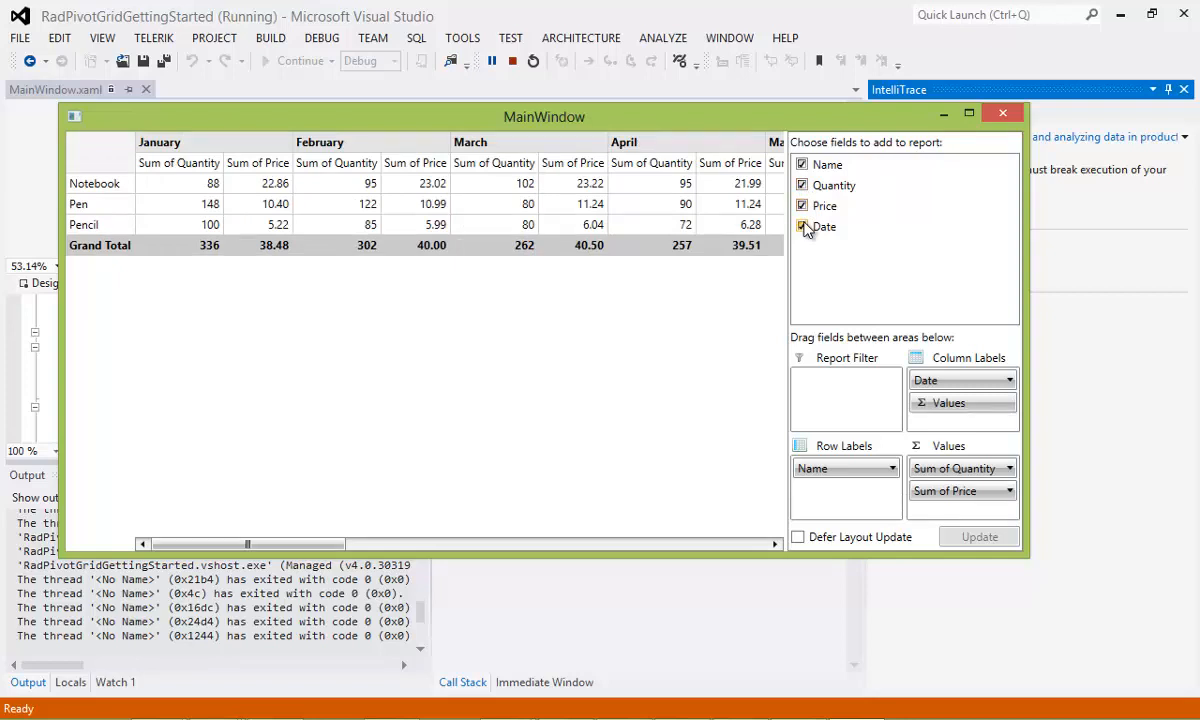
left_click(802, 226)
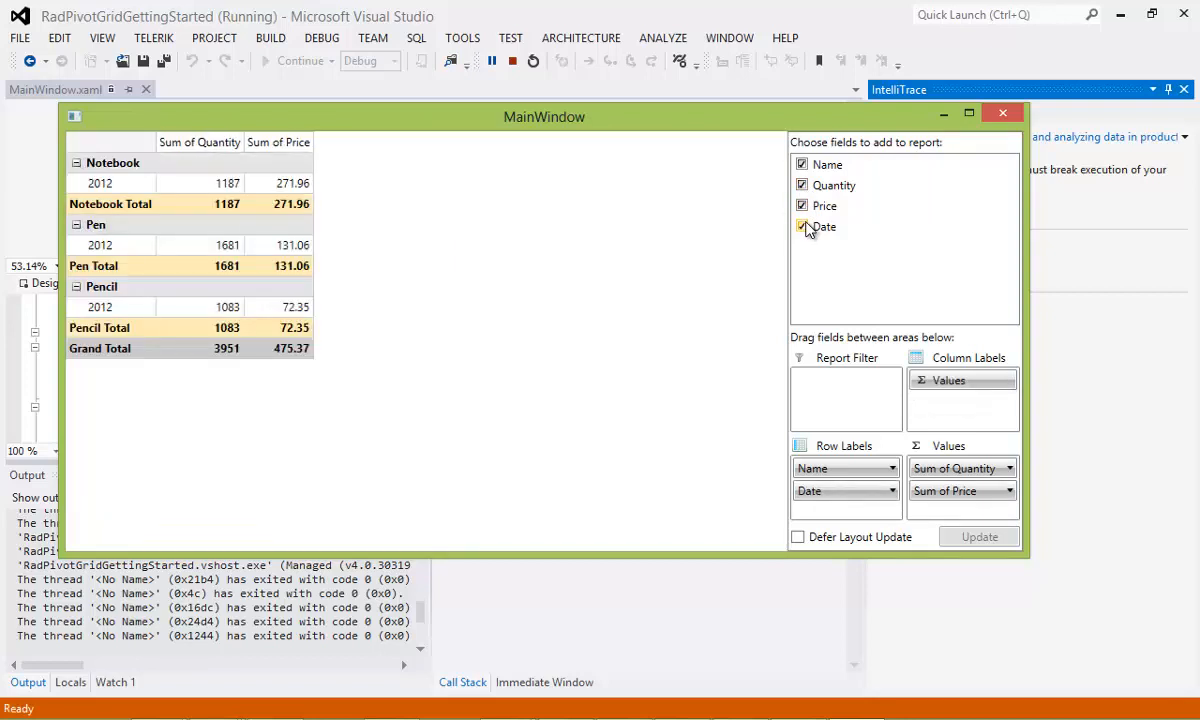
mouse_move(810, 228)
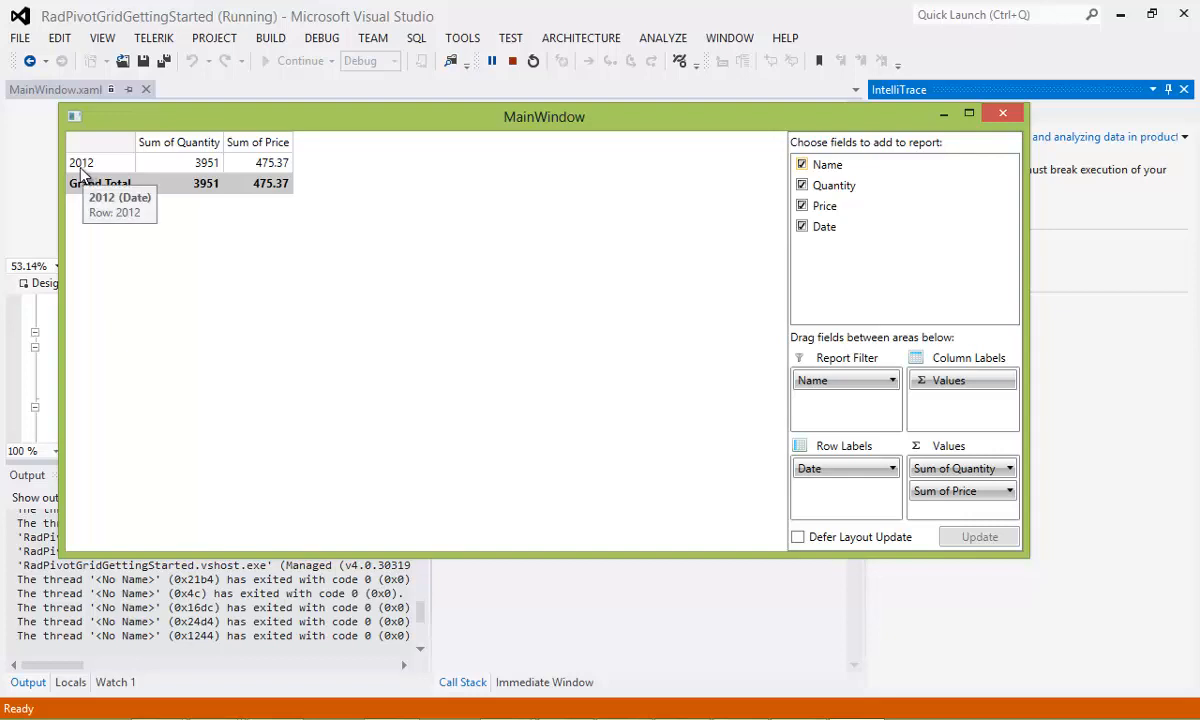
mouse_move(205, 170)
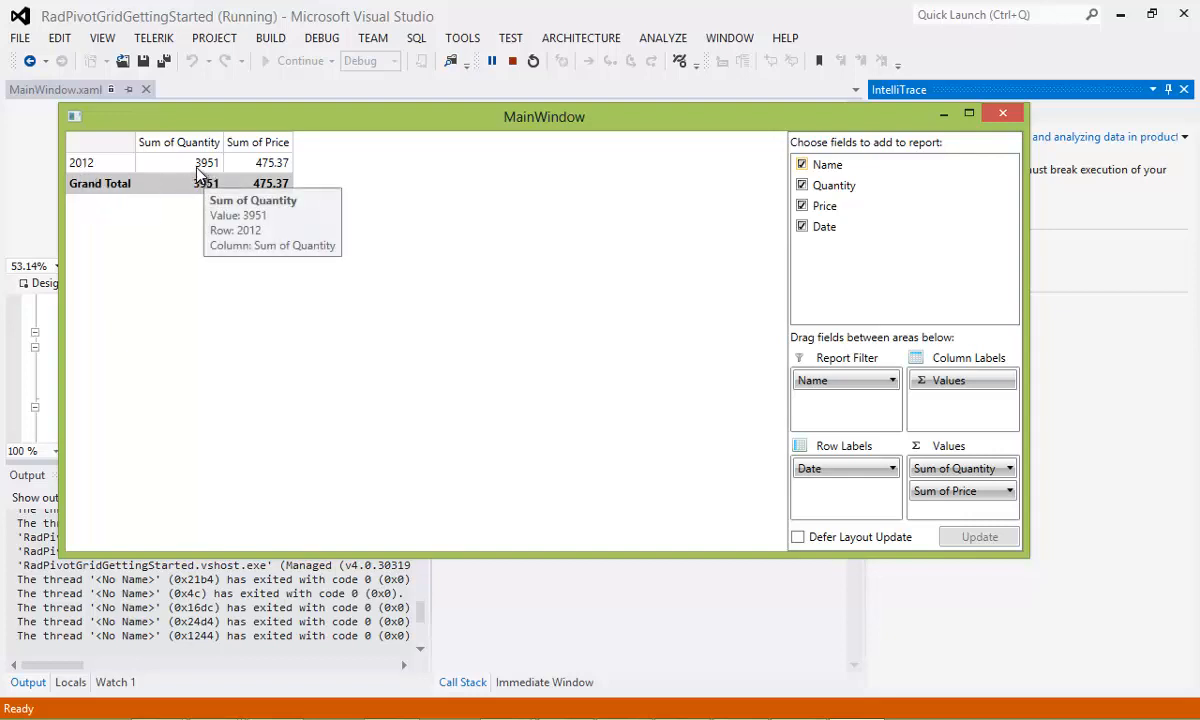
mouse_move(600, 516)
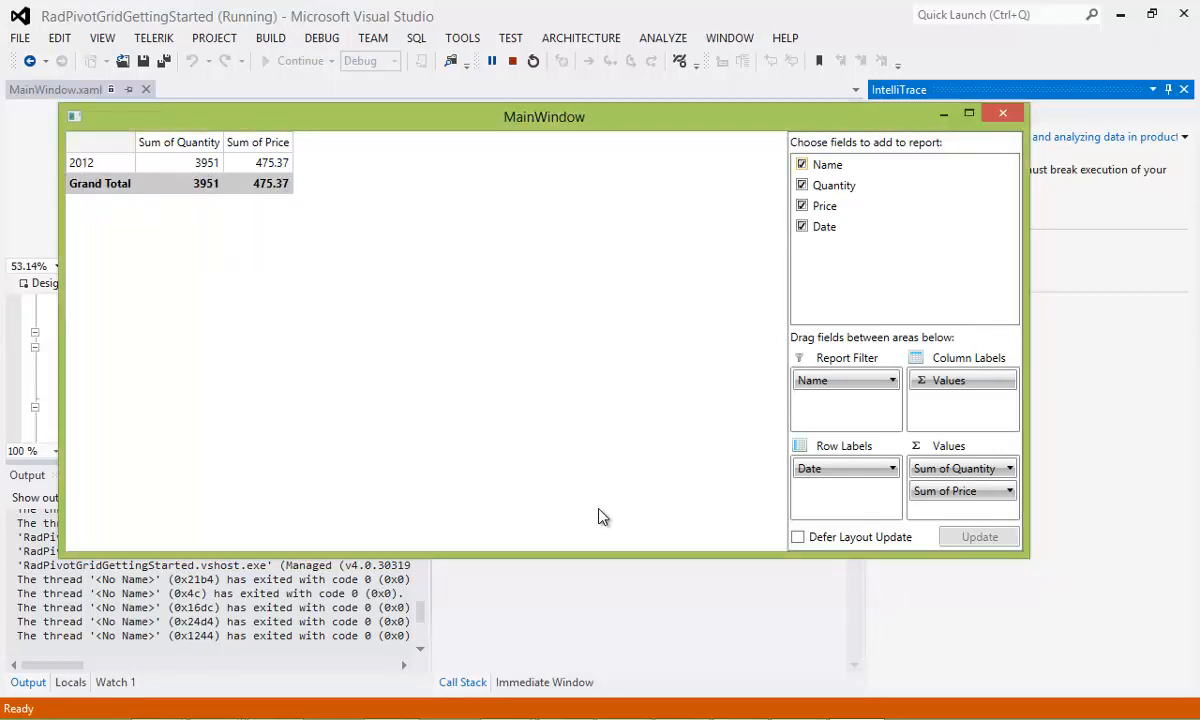
mouse_move(531, 427)
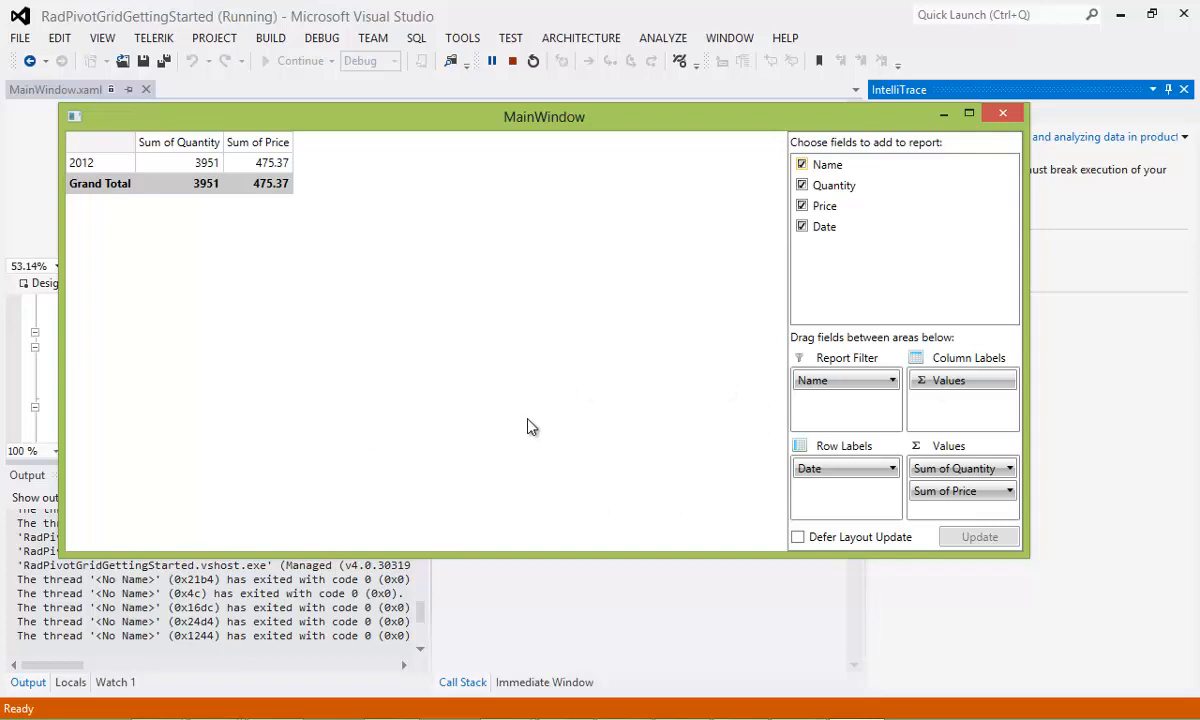
mouse_move(575, 353)
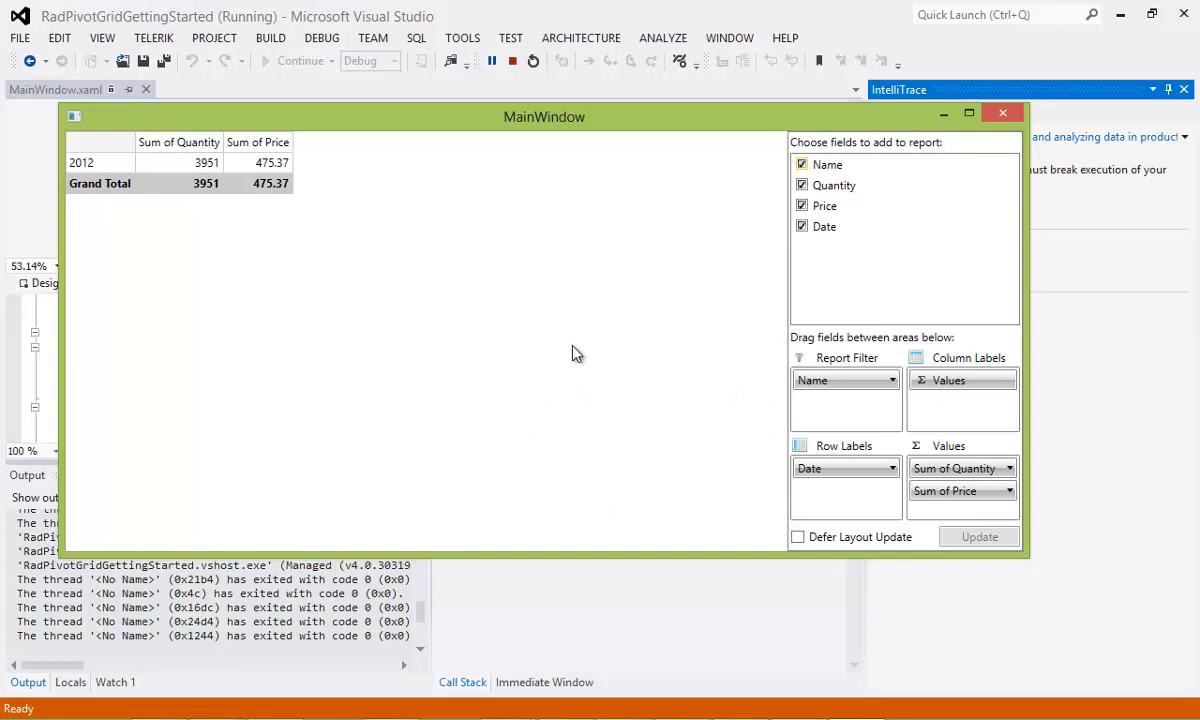